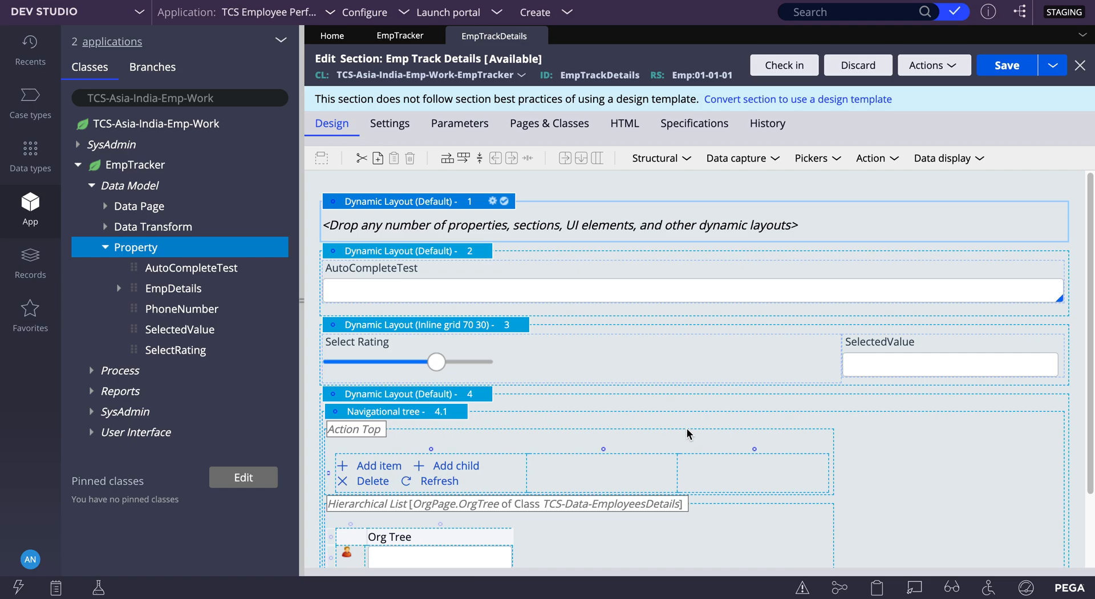
pyautogui.moveTo(791, 197)
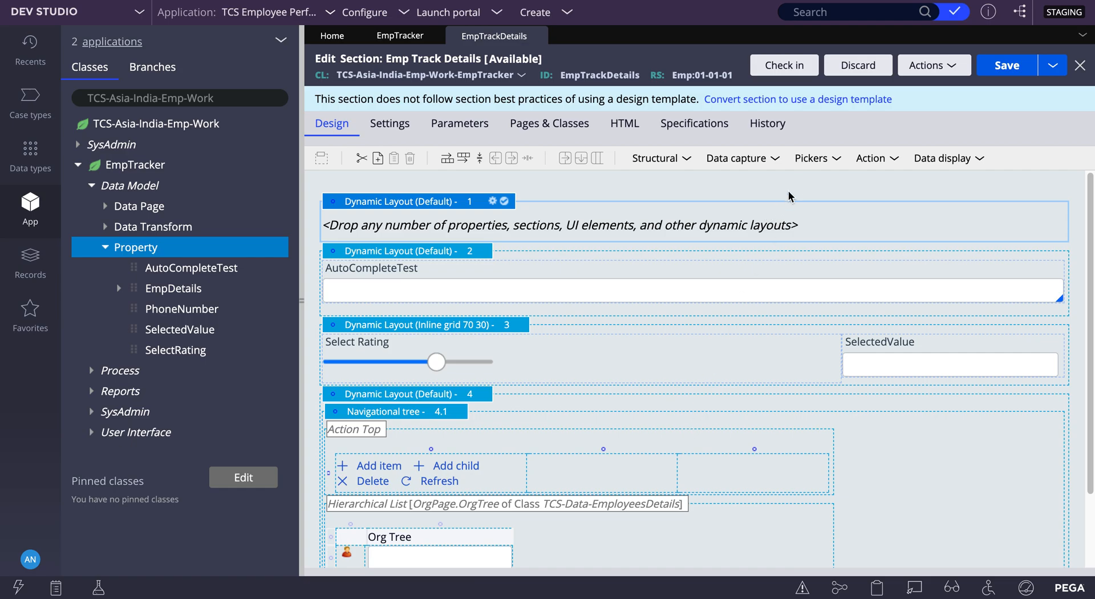
# - Show the list of picker controls in the Emp Track Details section designer
pyautogui.click(814, 158)
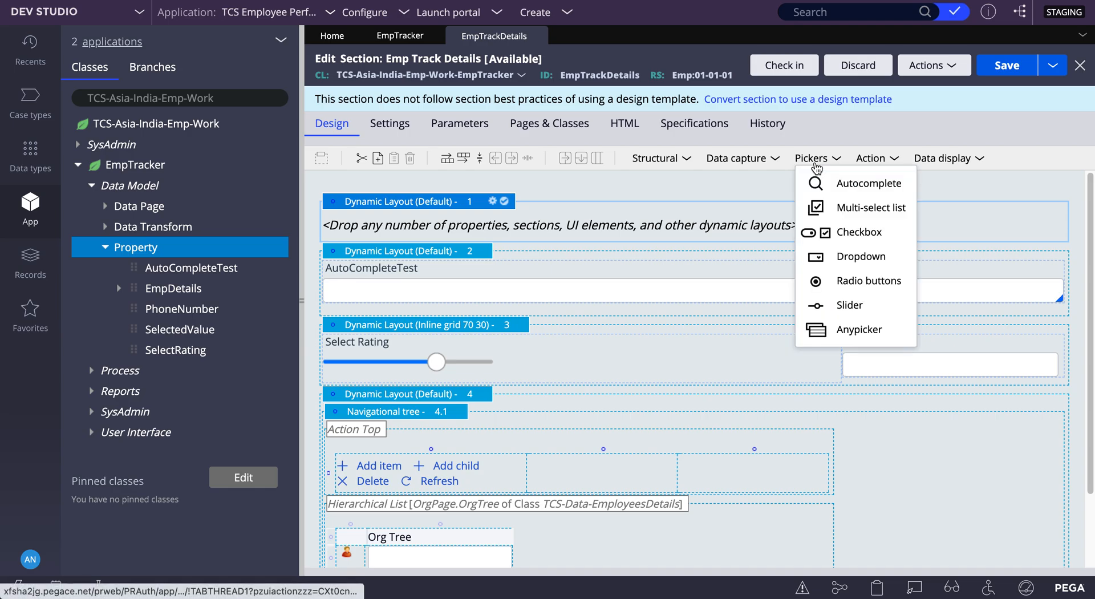
pyautogui.moveTo(860, 328)
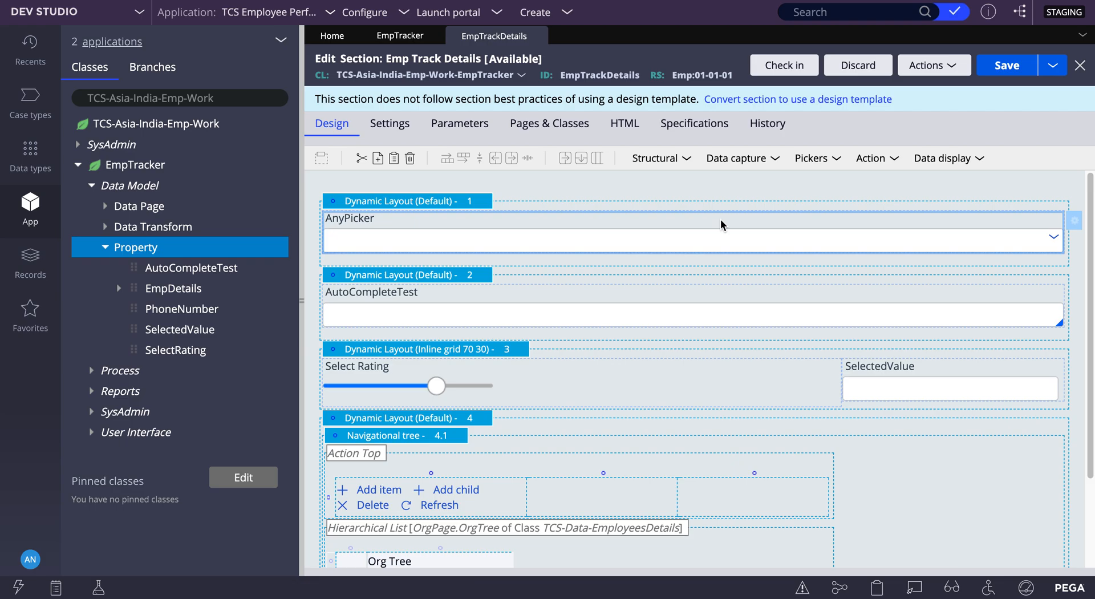
pyautogui.moveTo(678, 296)
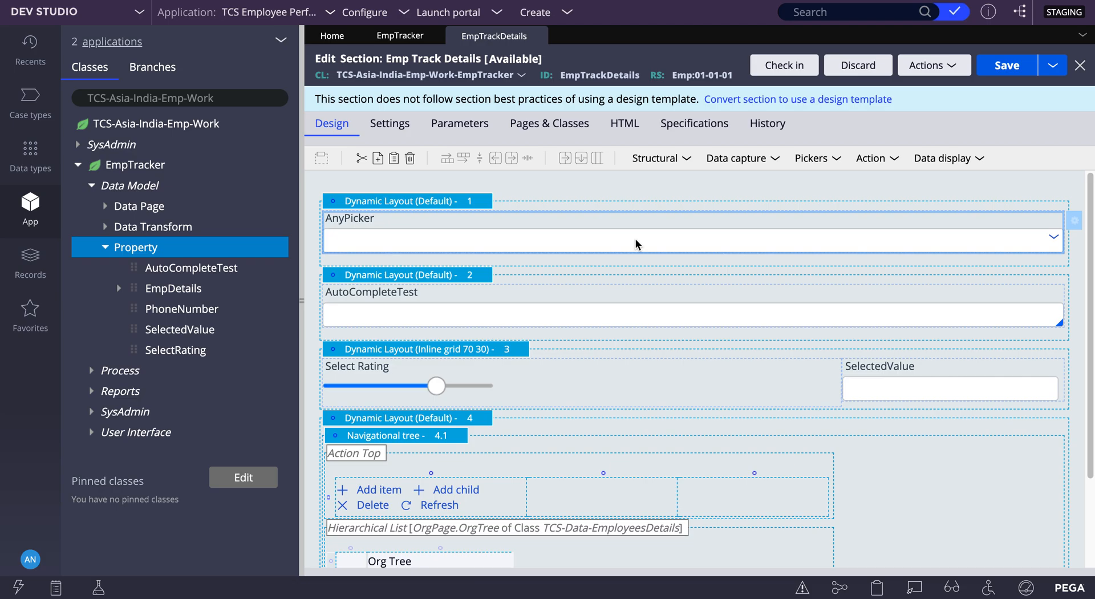
pyautogui.moveTo(595, 262)
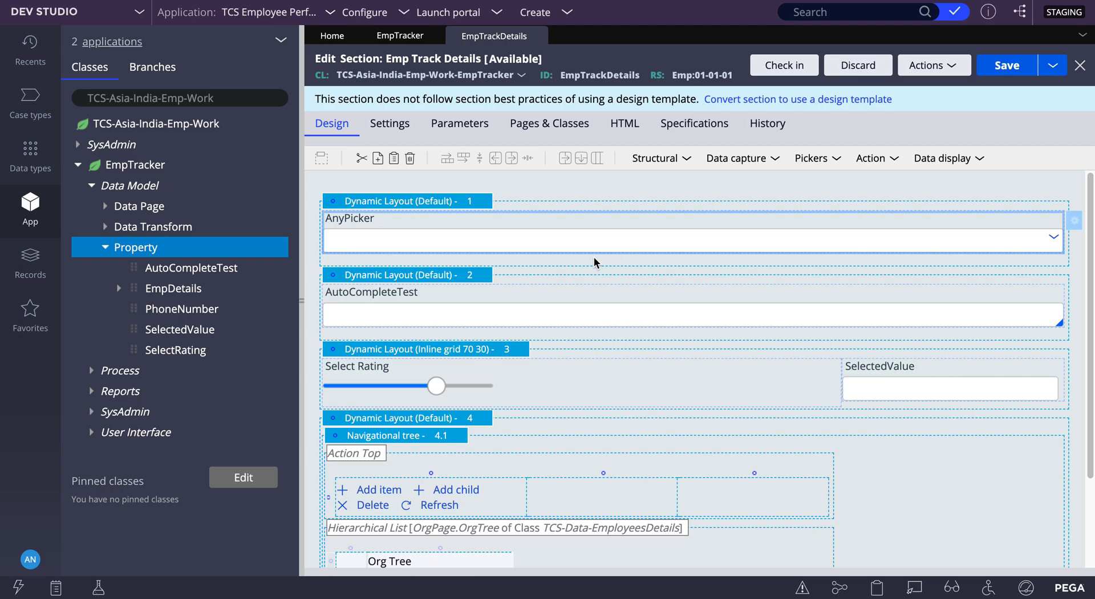
pyautogui.moveTo(657, 247)
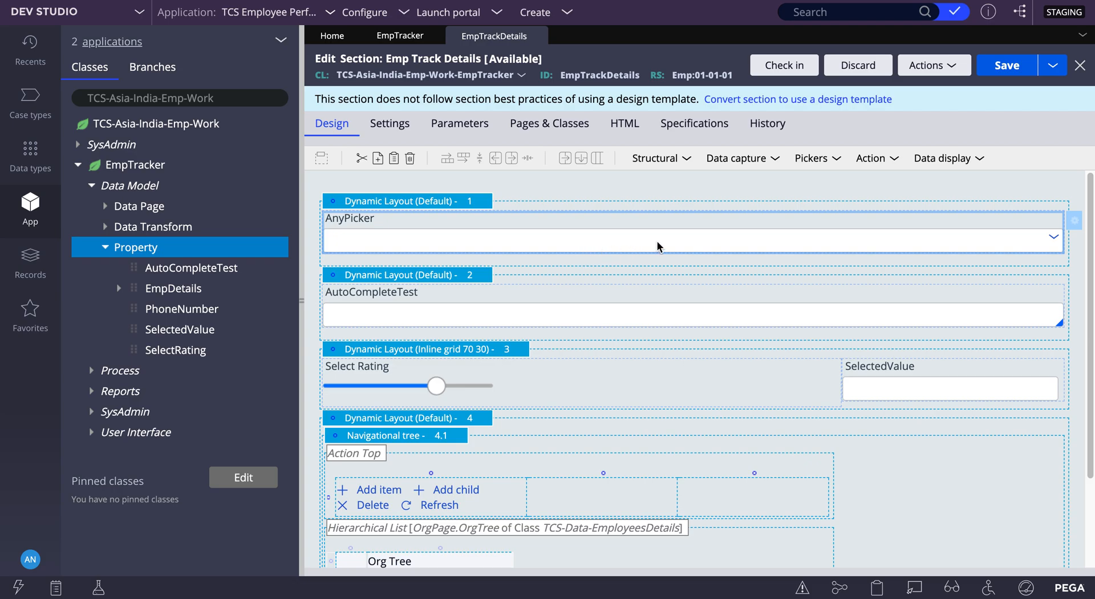
pyautogui.moveTo(1076, 224)
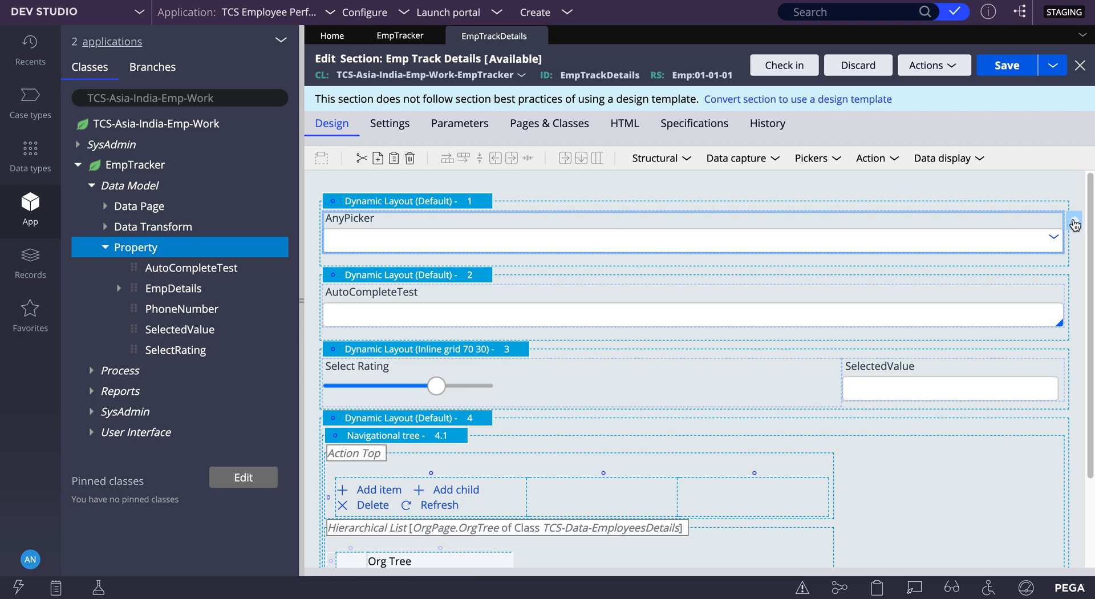
pyautogui.moveTo(632, 218)
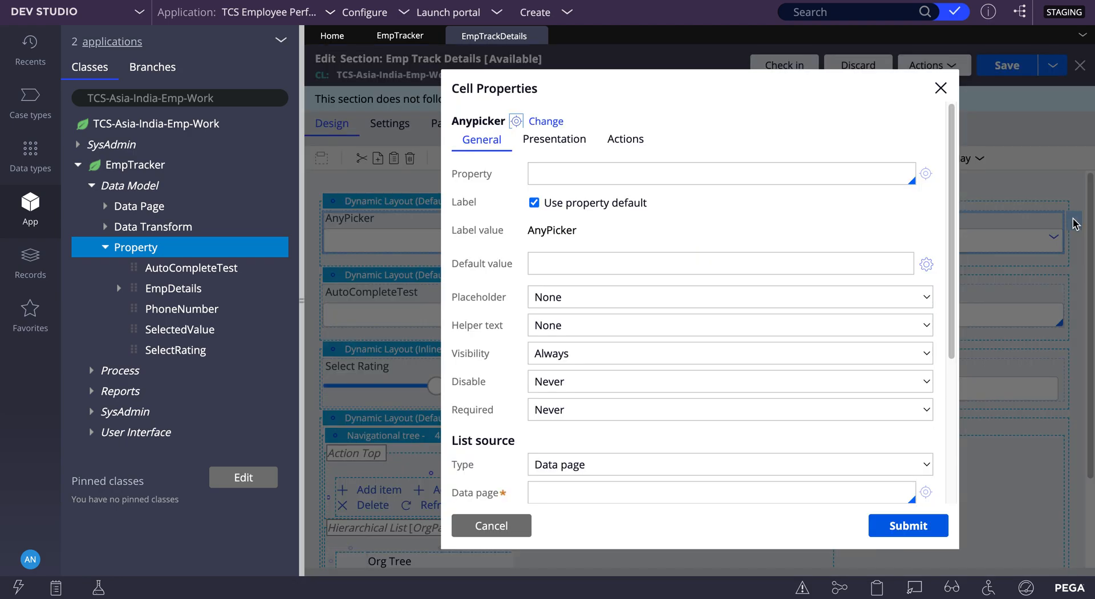
# - Set List source Type to Report definition and type 'Data-UIGallery-Re' into Applies to
pyautogui.scroll(-3)
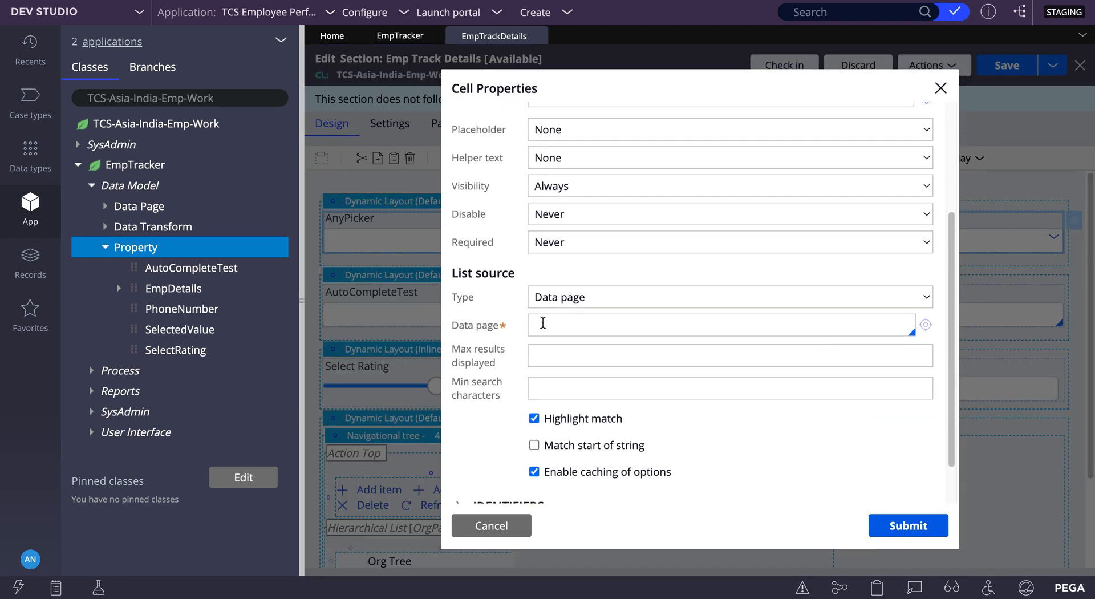
pyautogui.click(729, 296)
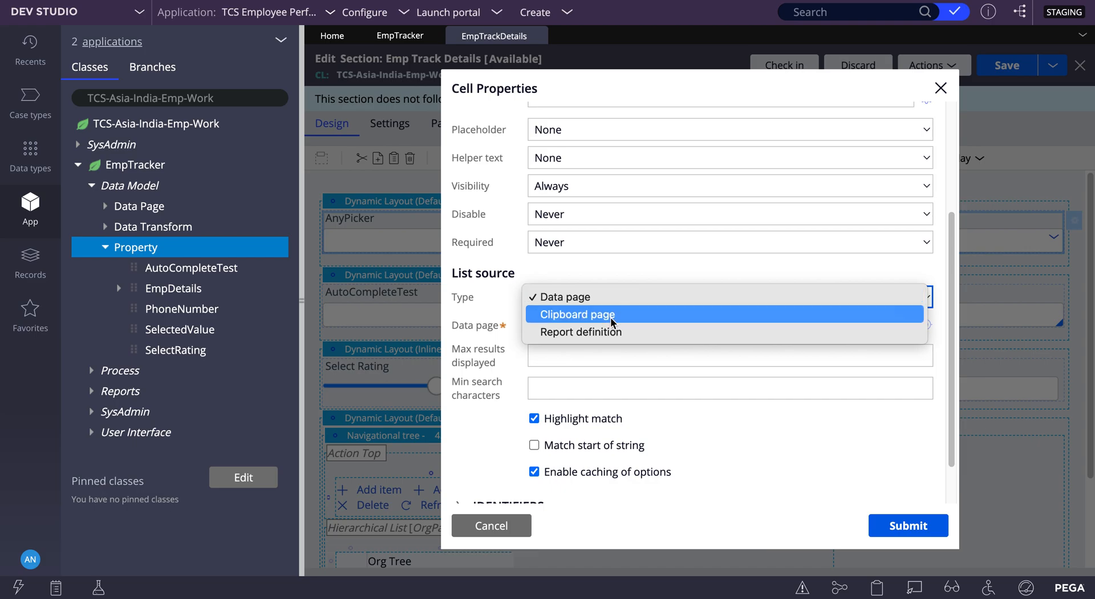
pyautogui.moveTo(610, 332)
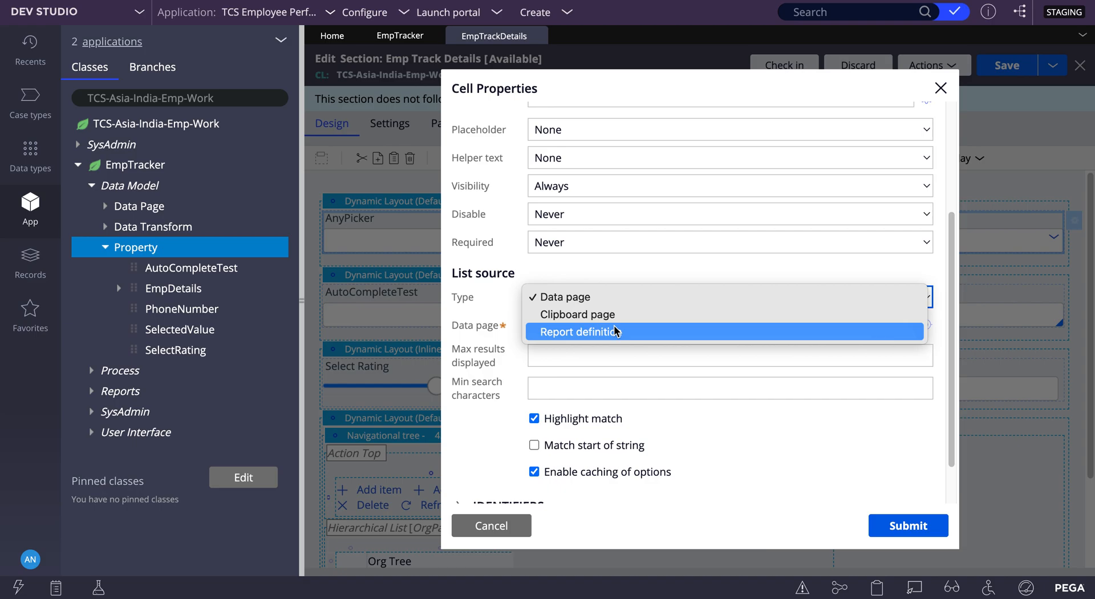
pyautogui.click(577, 332)
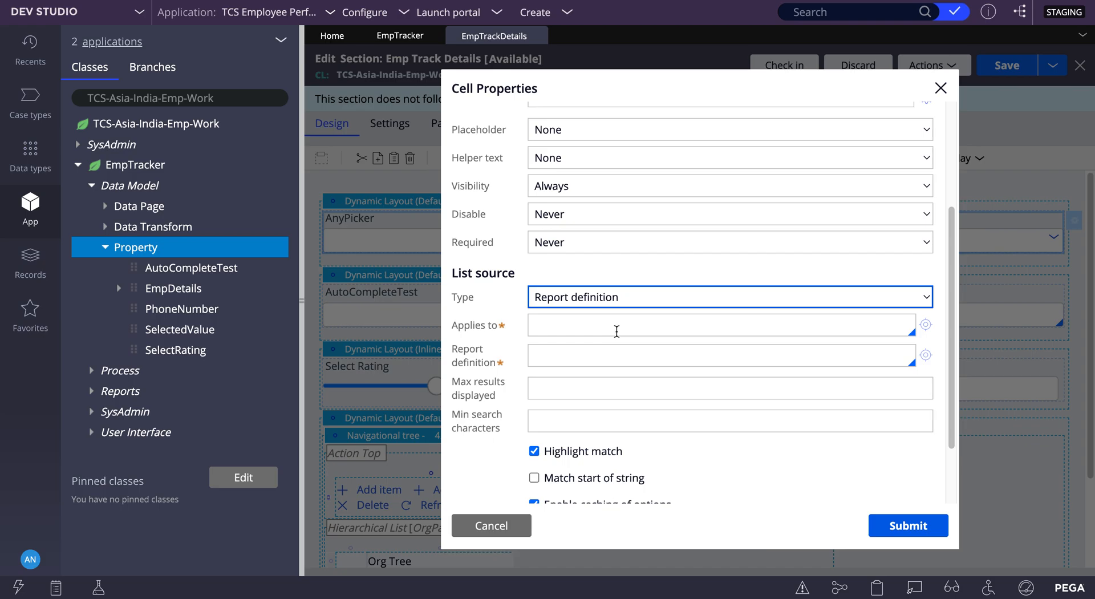
pyautogui.moveTo(603, 324)
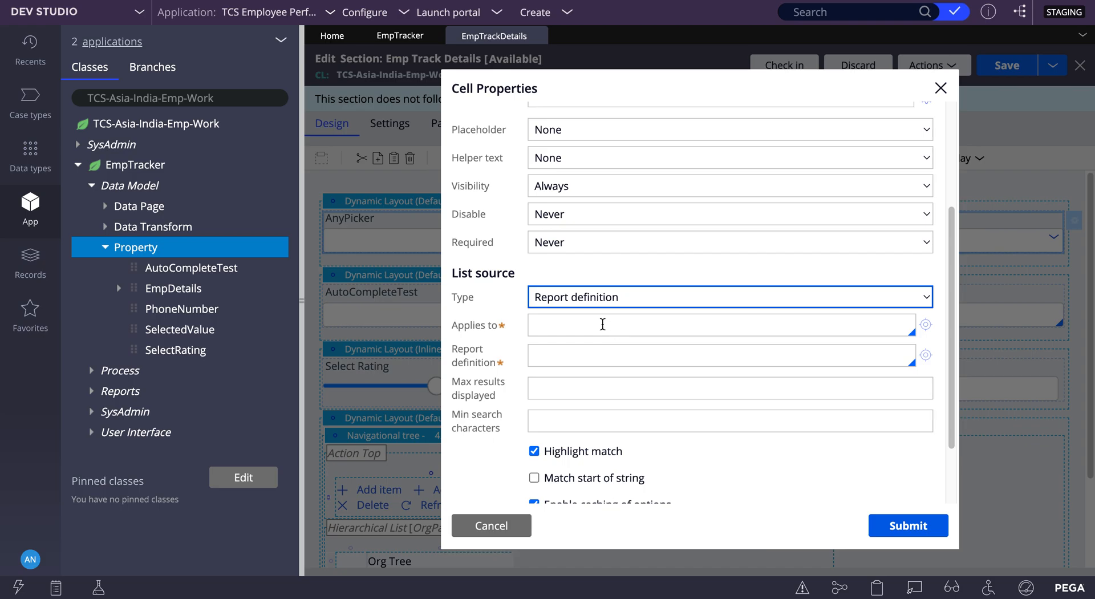
pyautogui.click(720, 325)
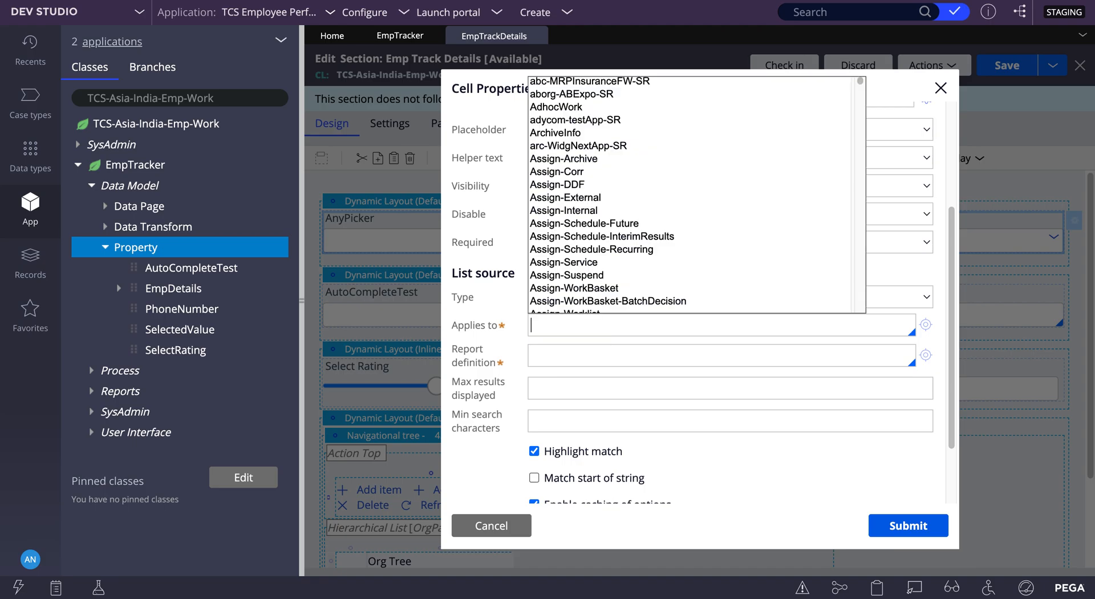
pyautogui.write('UI')
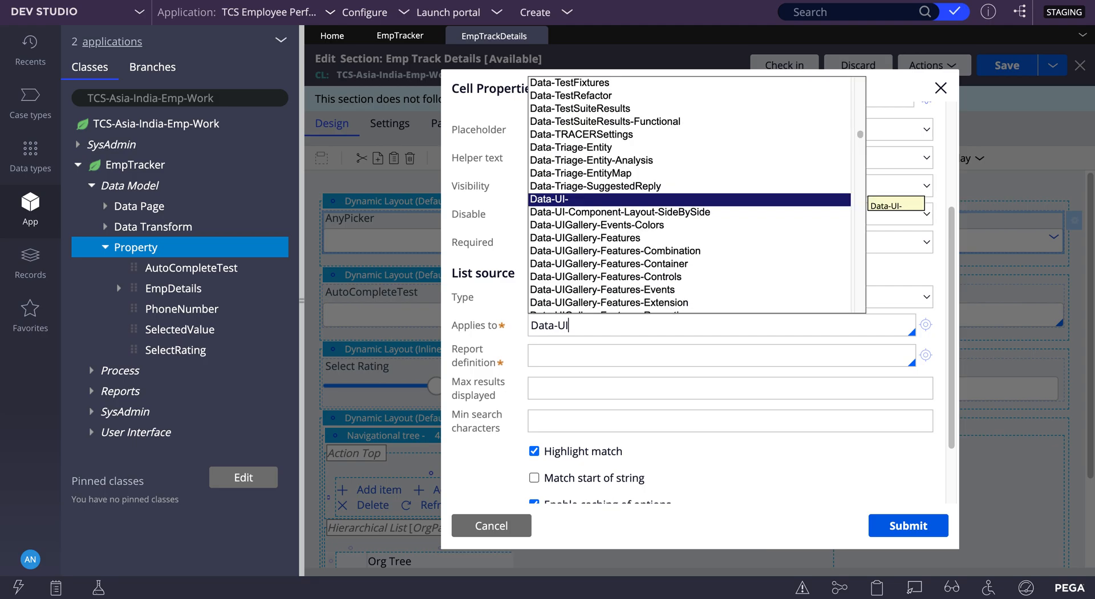
pyautogui.write('Ga')
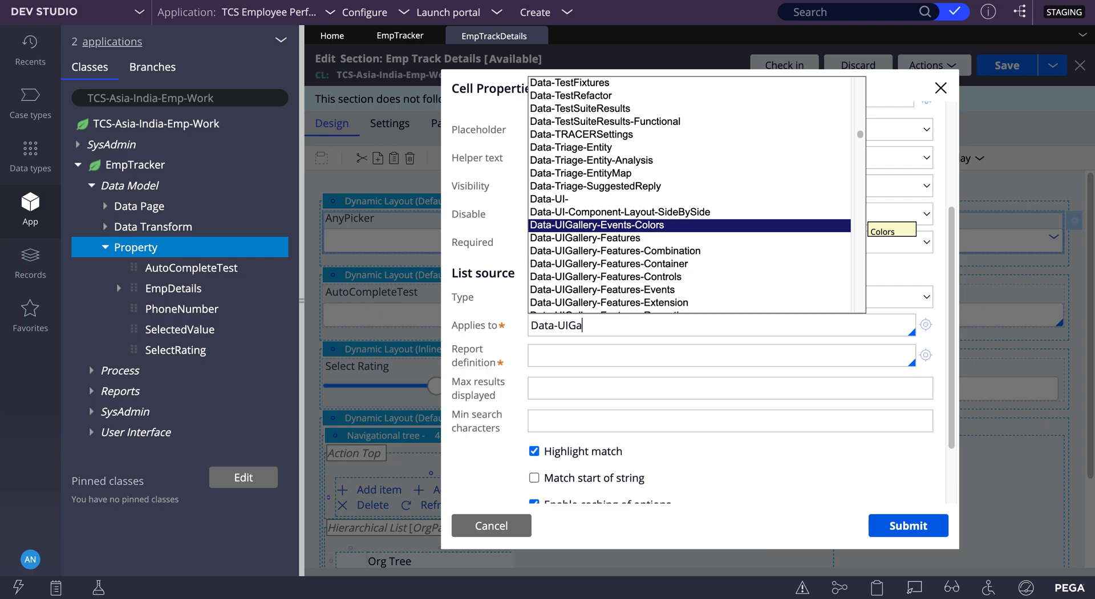
pyautogui.write('llery-')
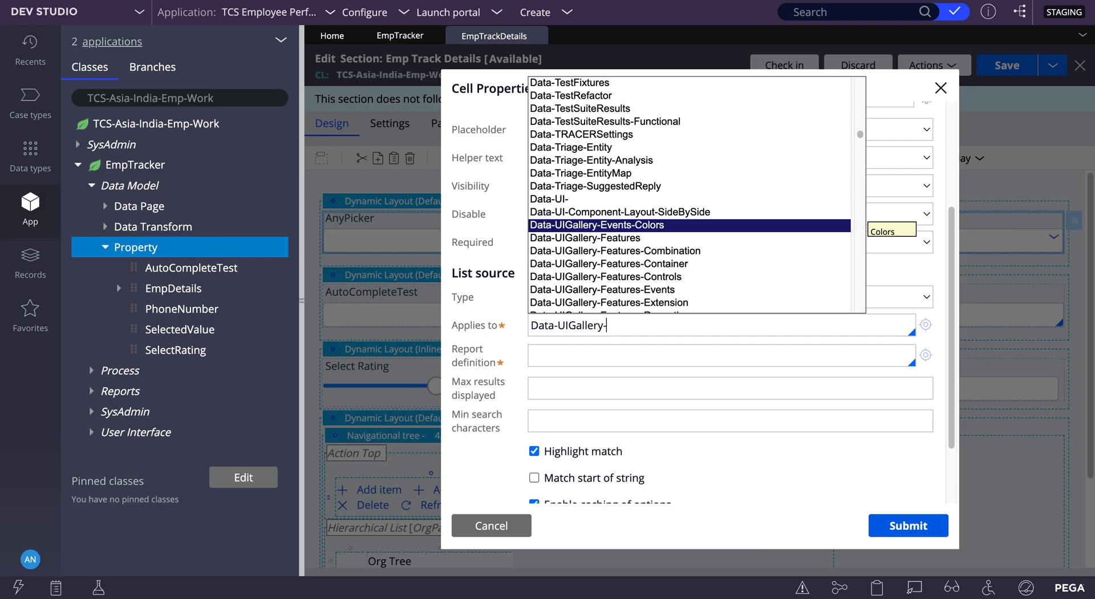
pyautogui.write('Re')
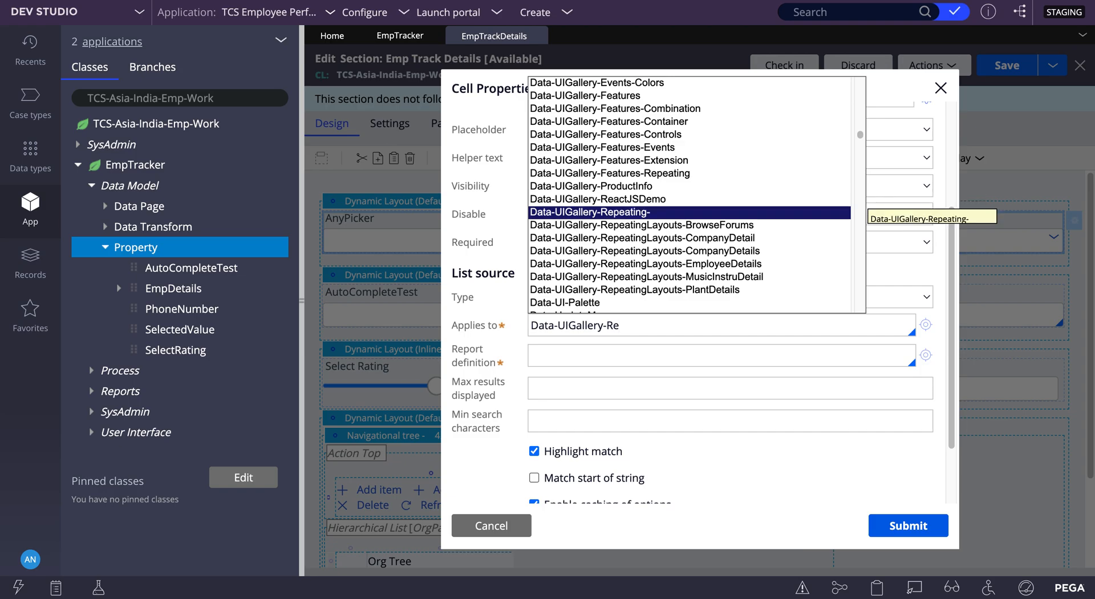
# - Choose class Data-UIGallery-RepeatingLayouts-EmployeeDetails and report definition pyEmployeeDetails
pyautogui.click(633, 263)
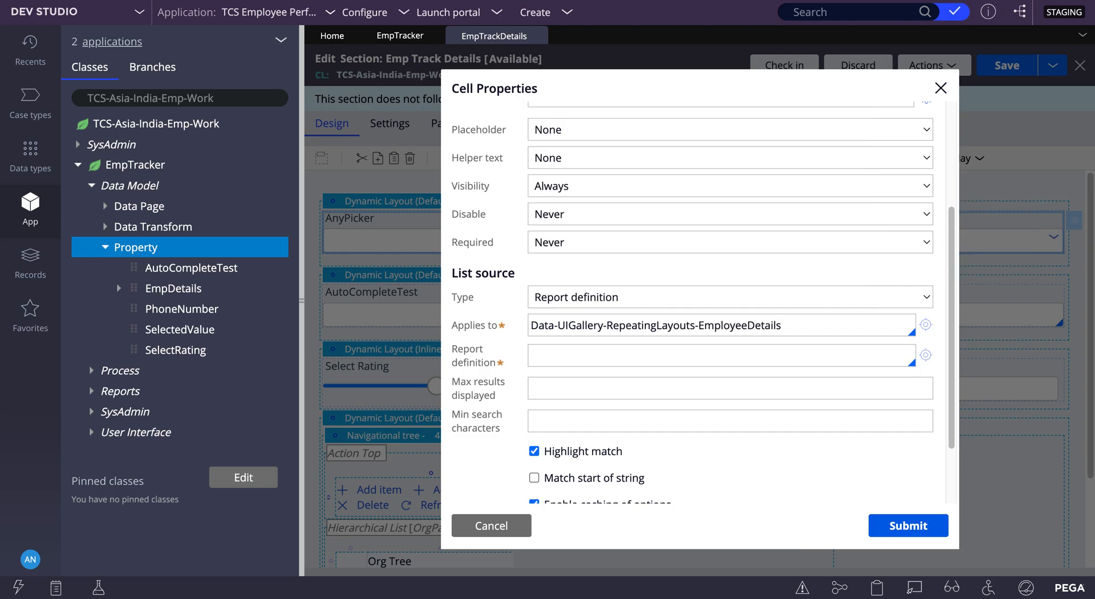
pyautogui.click(719, 355)
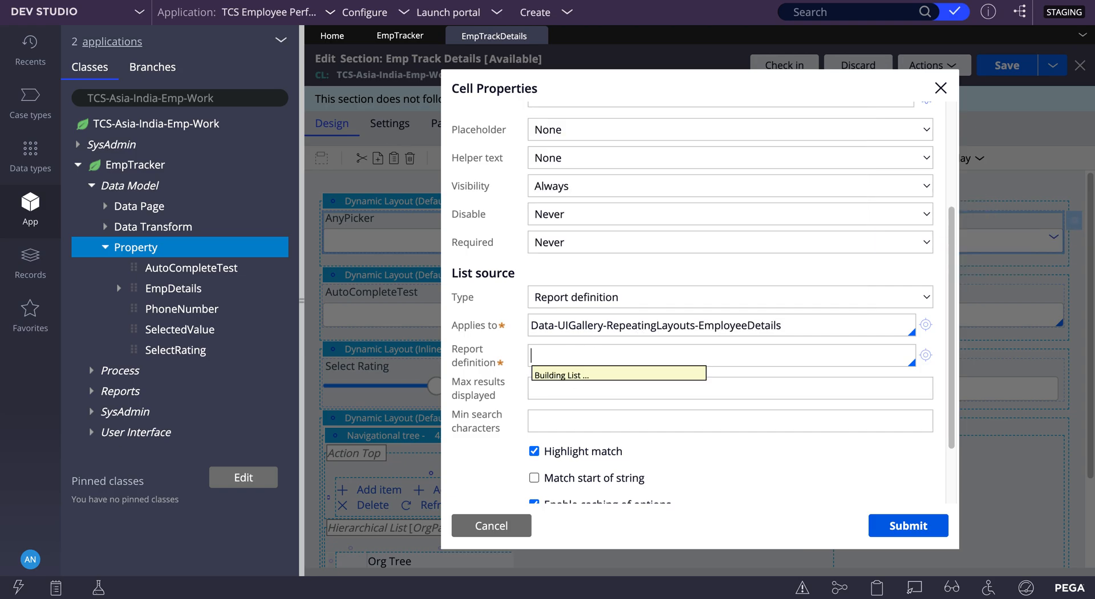
pyautogui.click(722, 356)
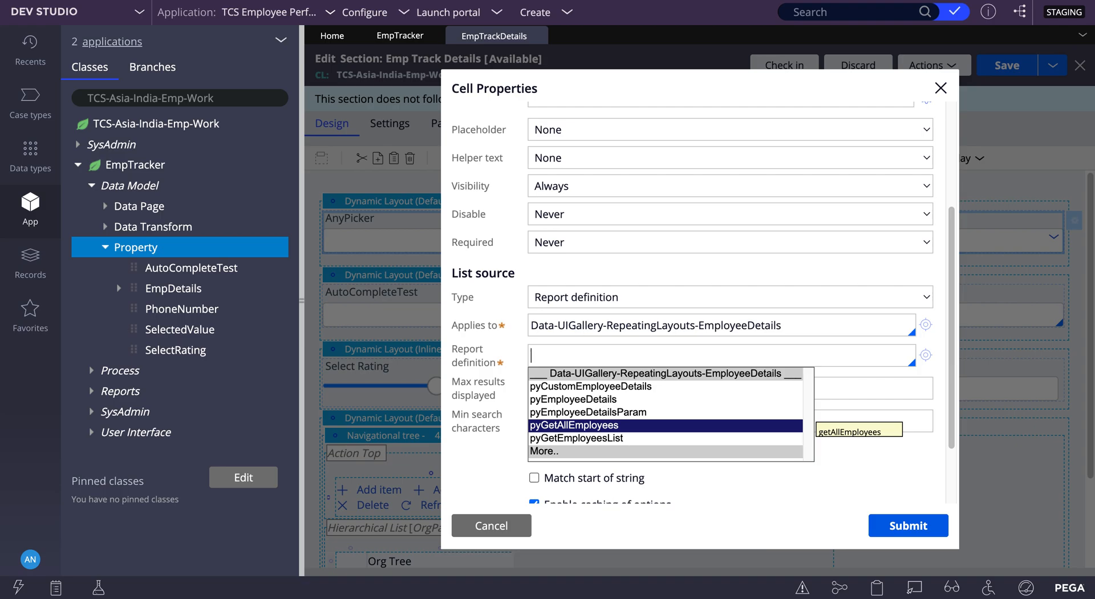
pyautogui.click(575, 424)
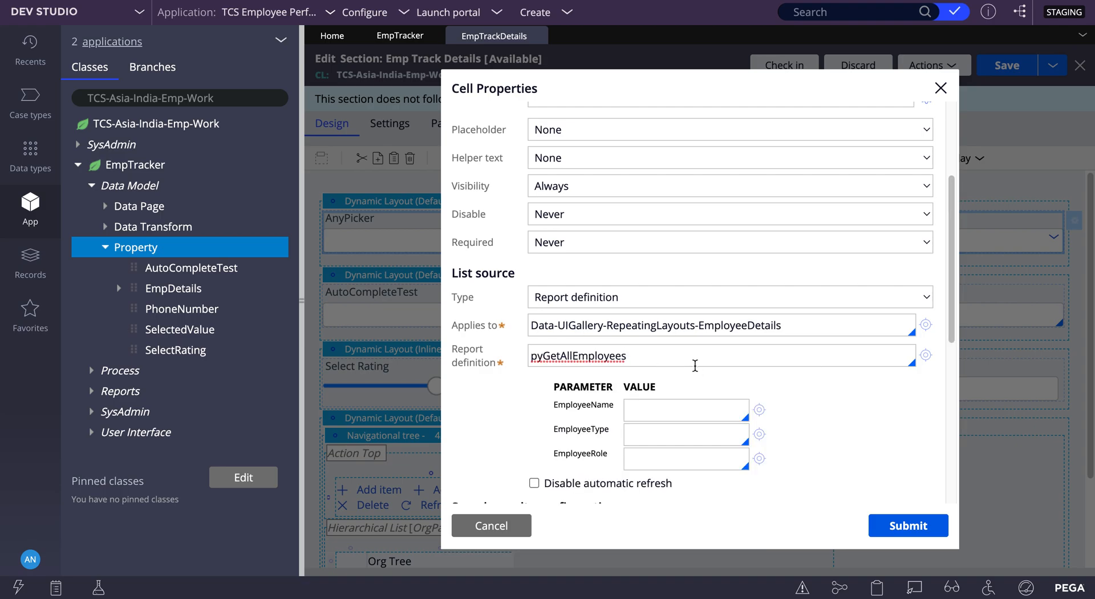
pyautogui.doubleClick(577, 356)
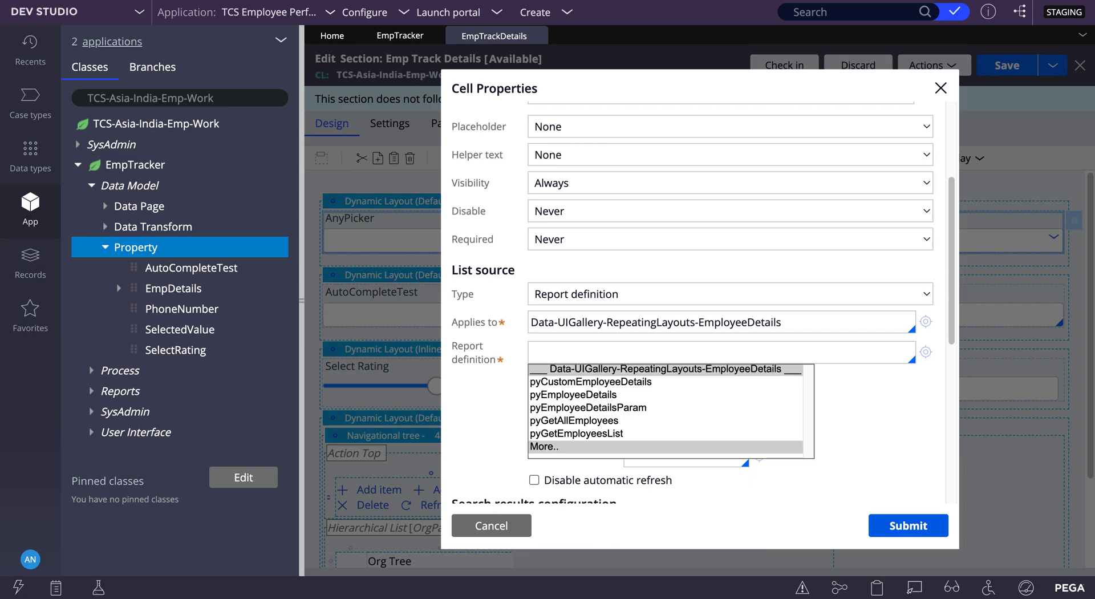
pyautogui.click(574, 394)
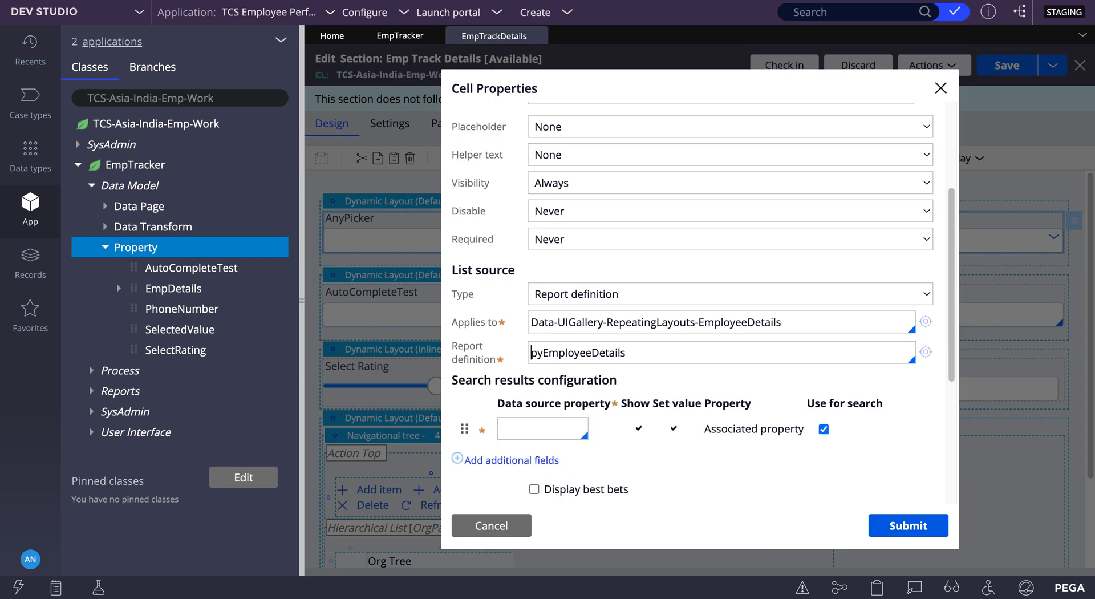
pyautogui.moveTo(605, 455)
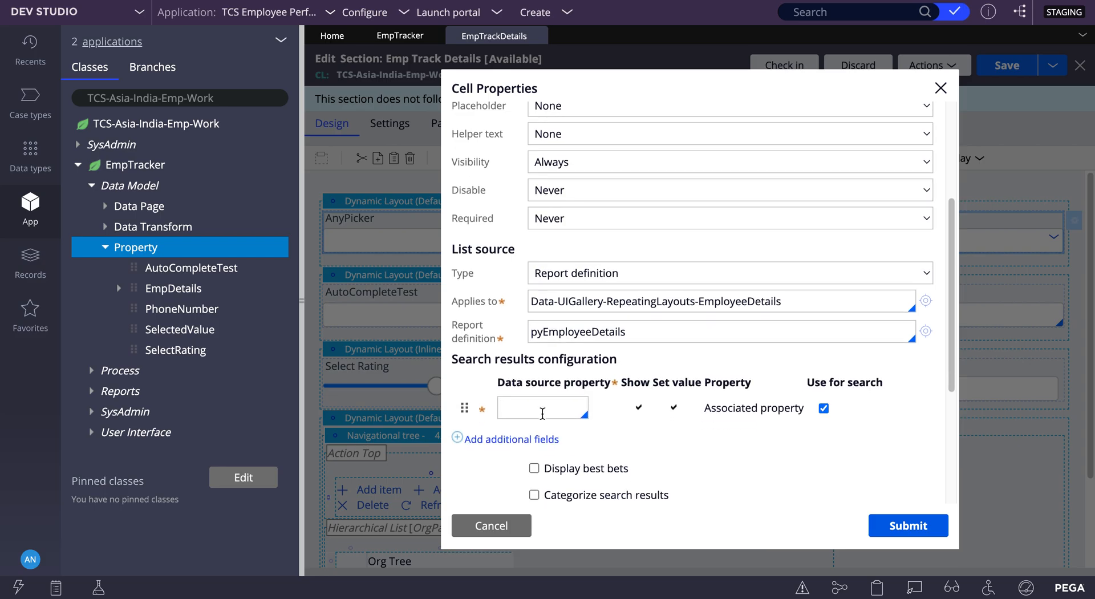
# - Add pyEmployeeID and pyName result columns, with pyName shown, setting .EmployeeName, and searchable
pyautogui.click(542, 408)
pyautogui.write('.')
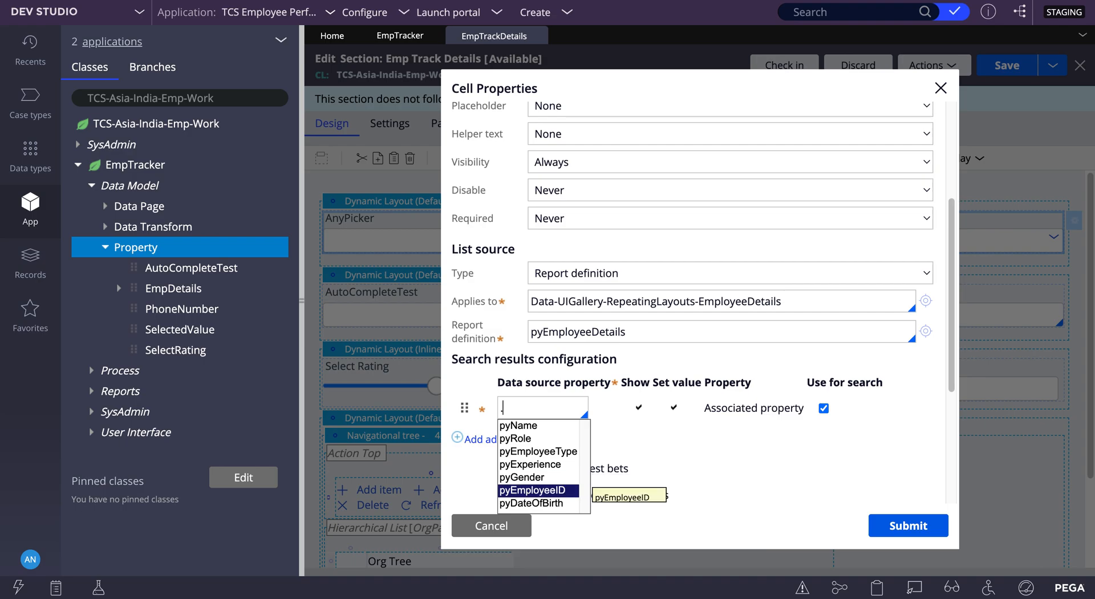
pyautogui.click(538, 491)
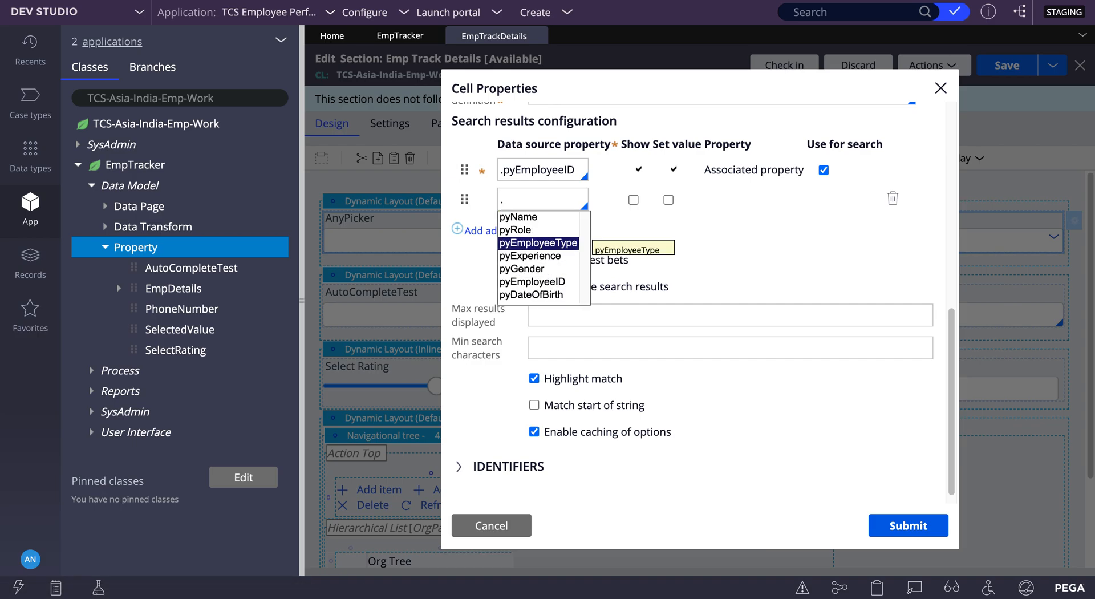
pyautogui.click(518, 217)
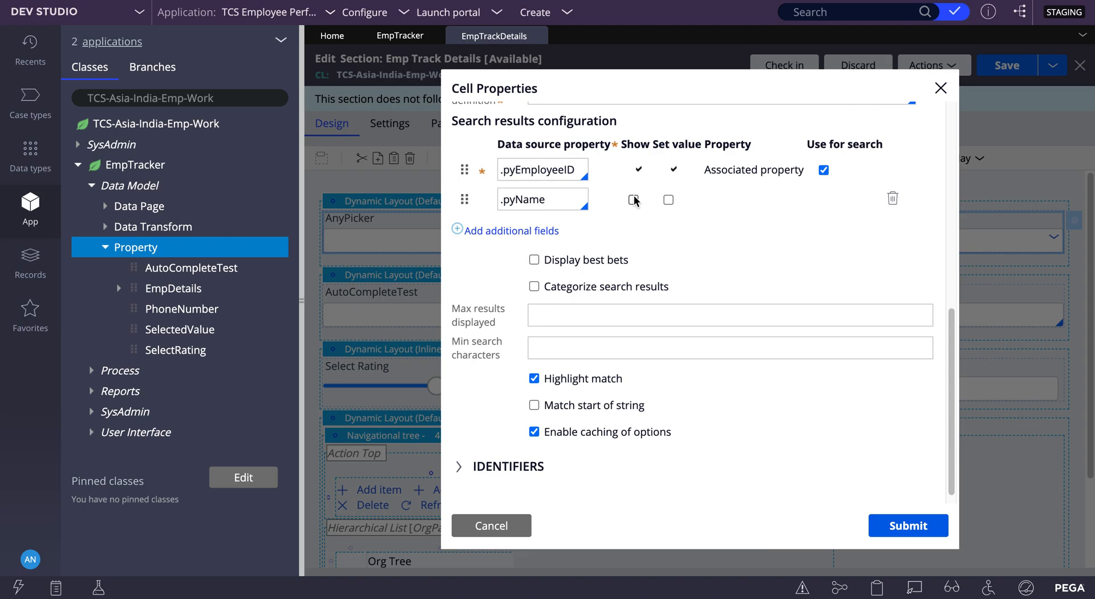
pyautogui.click(633, 200)
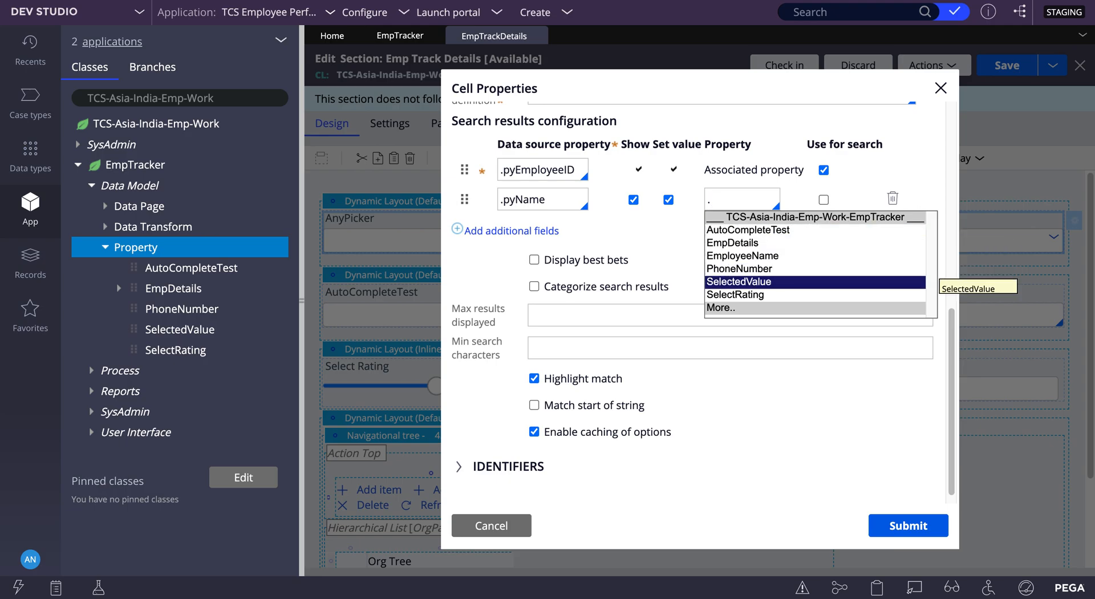
pyautogui.click(744, 256)
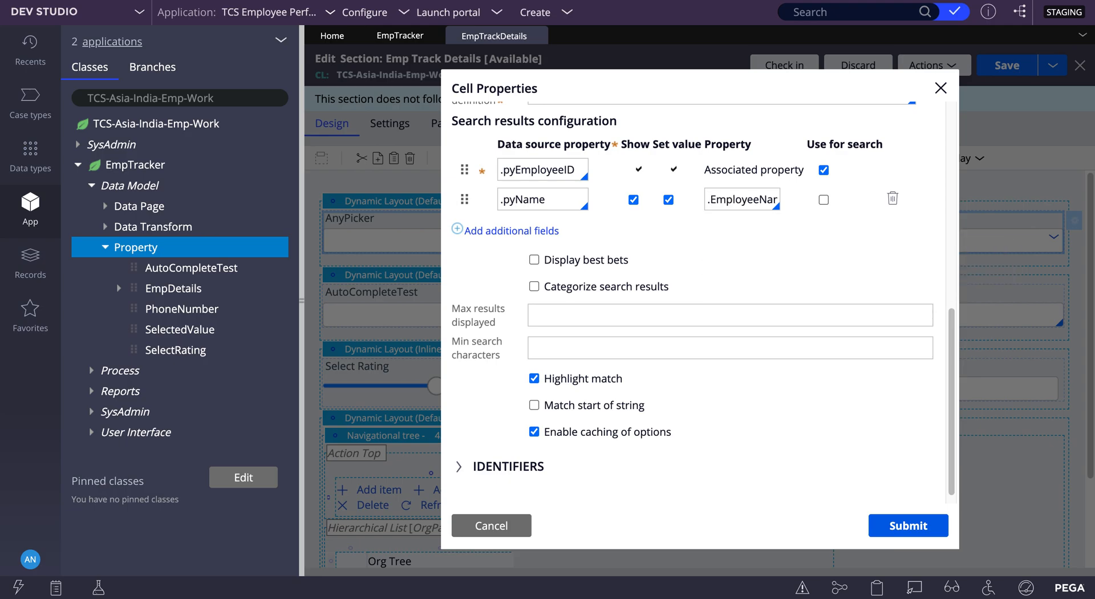
pyautogui.click(824, 200)
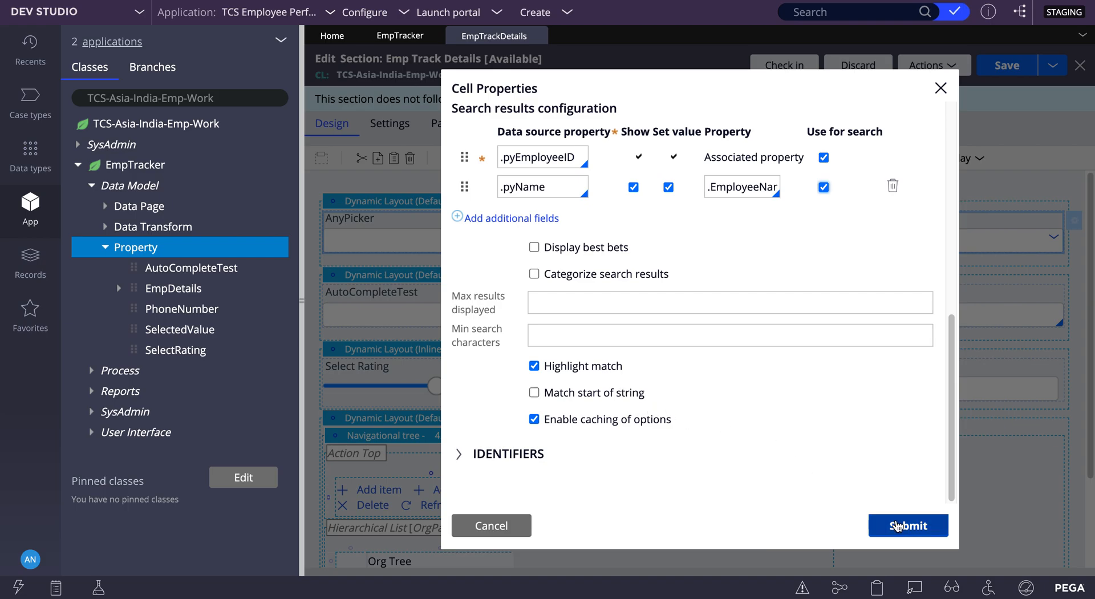
# - Submit the picker settings, save the section, and refresh the case from Actions
pyautogui.click(908, 525)
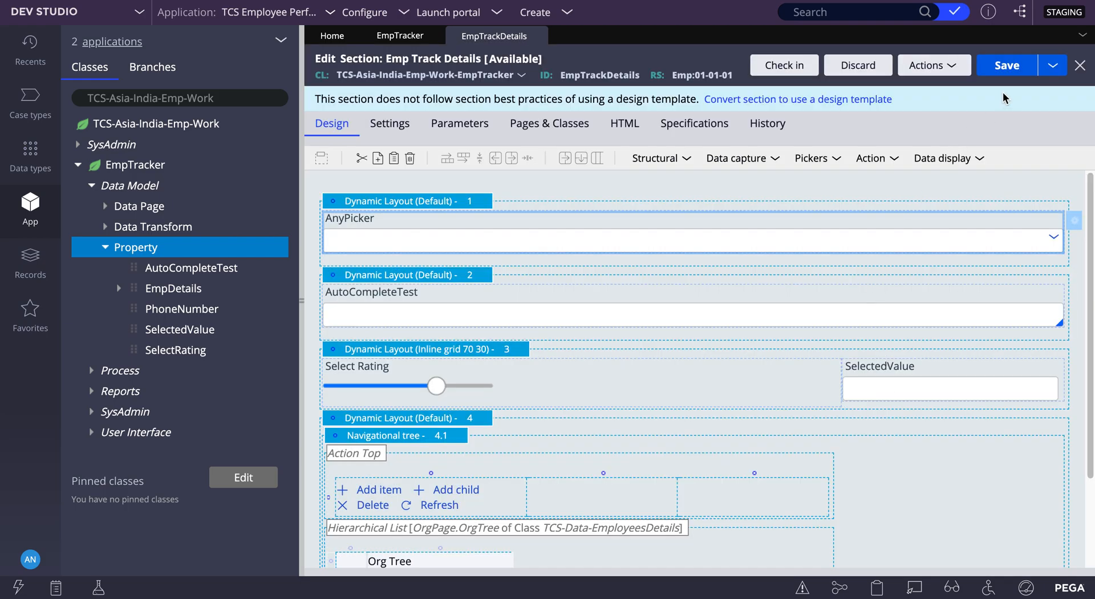
pyautogui.click(1006, 65)
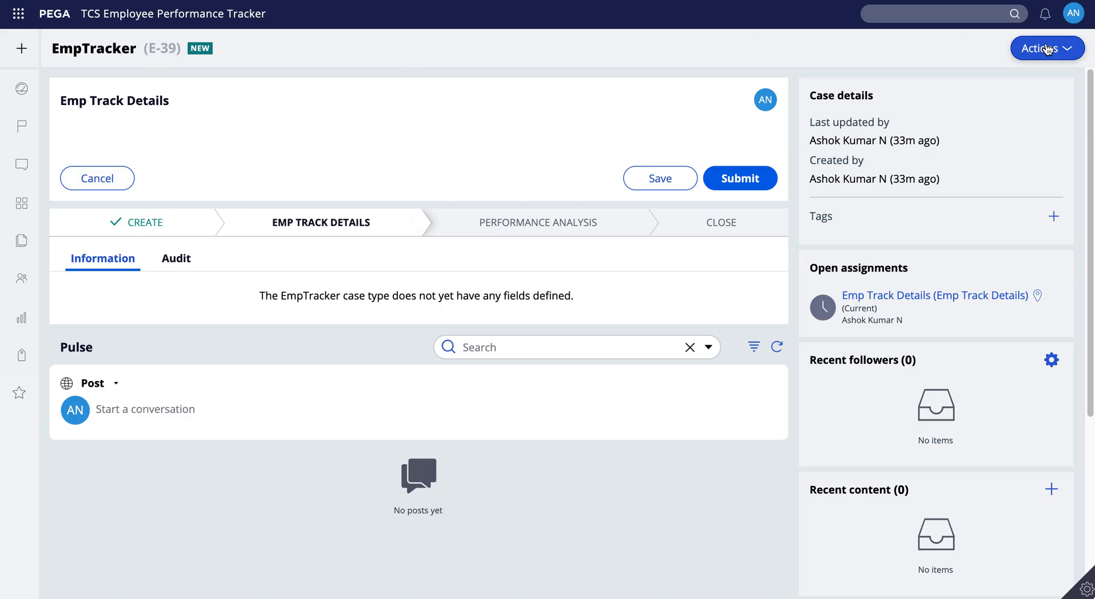
pyautogui.click(1047, 48)
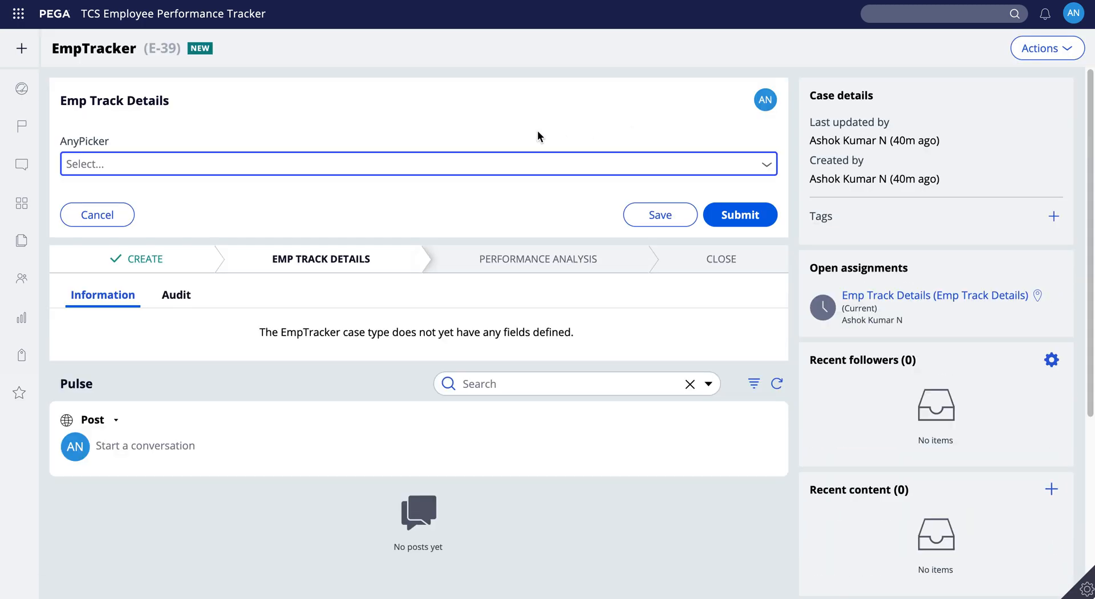
pyautogui.moveTo(750, 166)
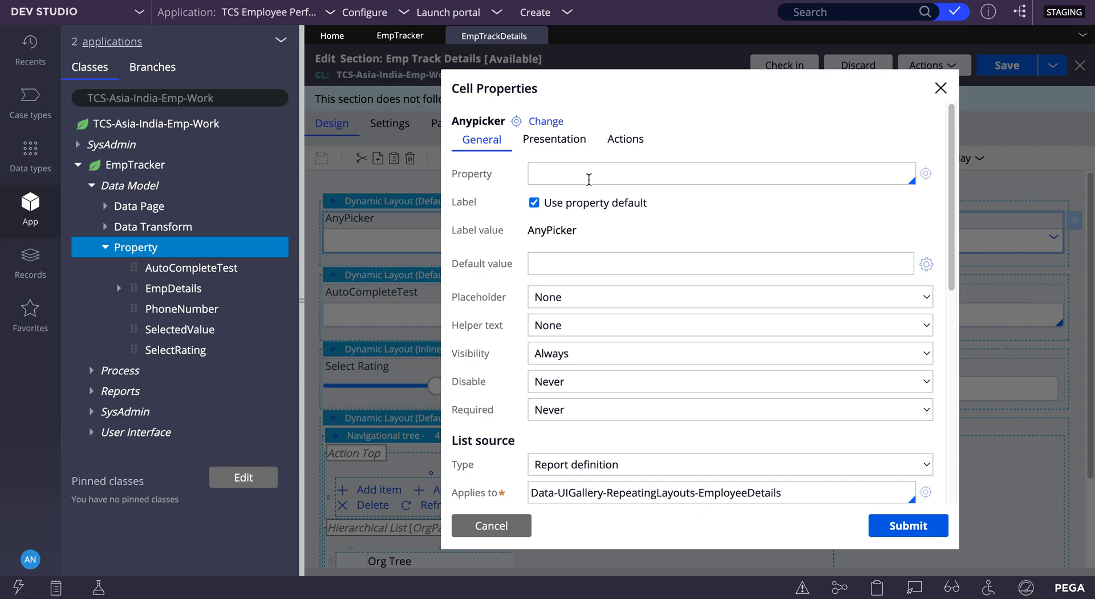
# - Set the picker's Property to .EmployeeName and submit the cell properties
pyautogui.click(720, 173)
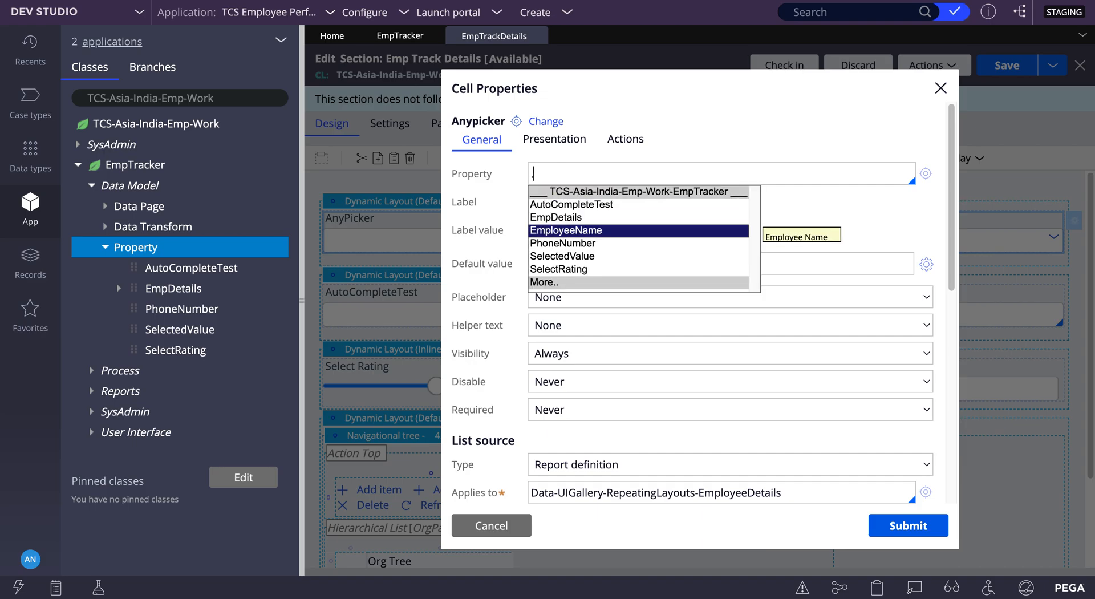
pyautogui.click(566, 230)
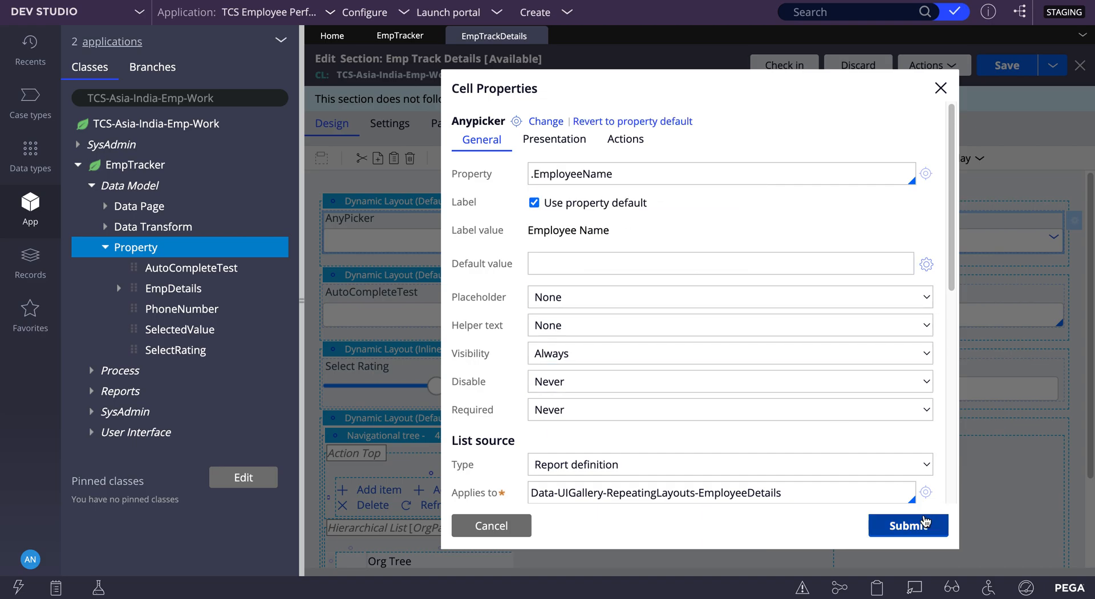
pyautogui.click(908, 525)
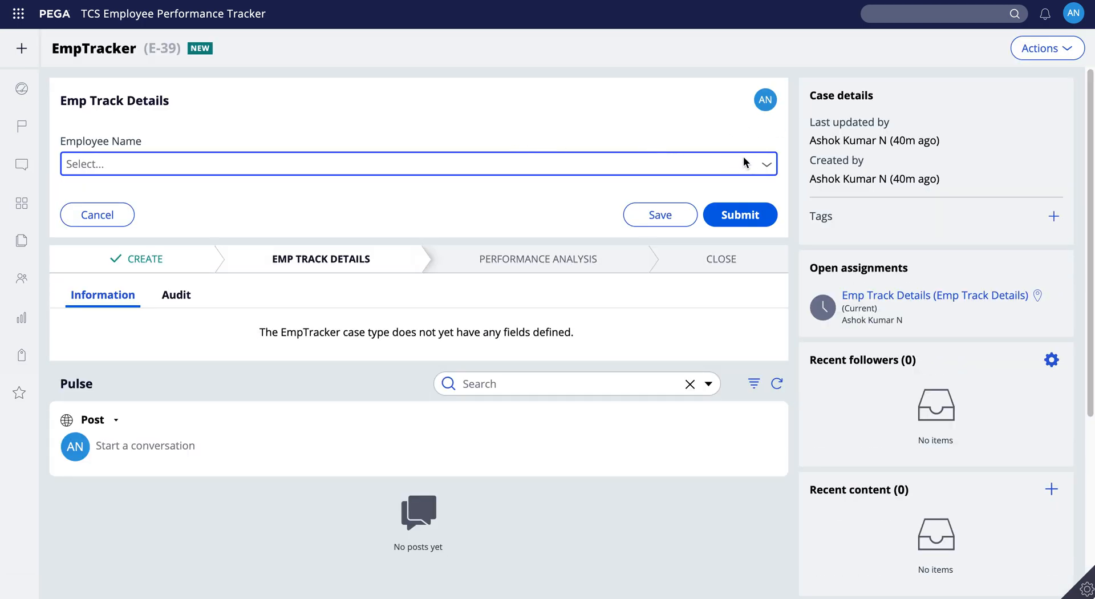
# - Open the Employee Name dropdown, search 'au', then return to the section designer
pyautogui.click(418, 163)
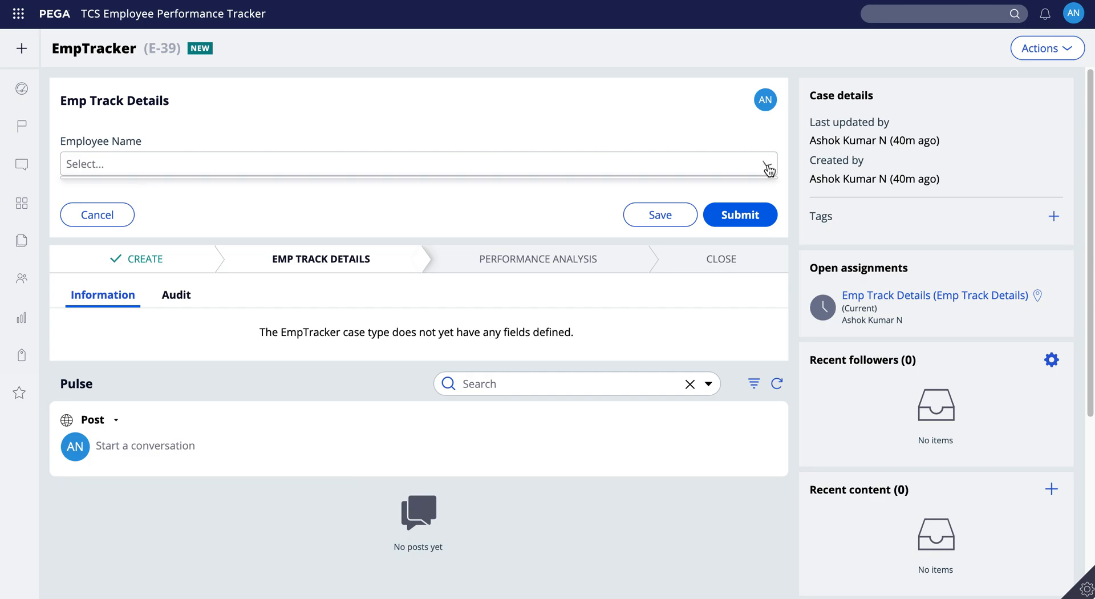
pyautogui.click(416, 164)
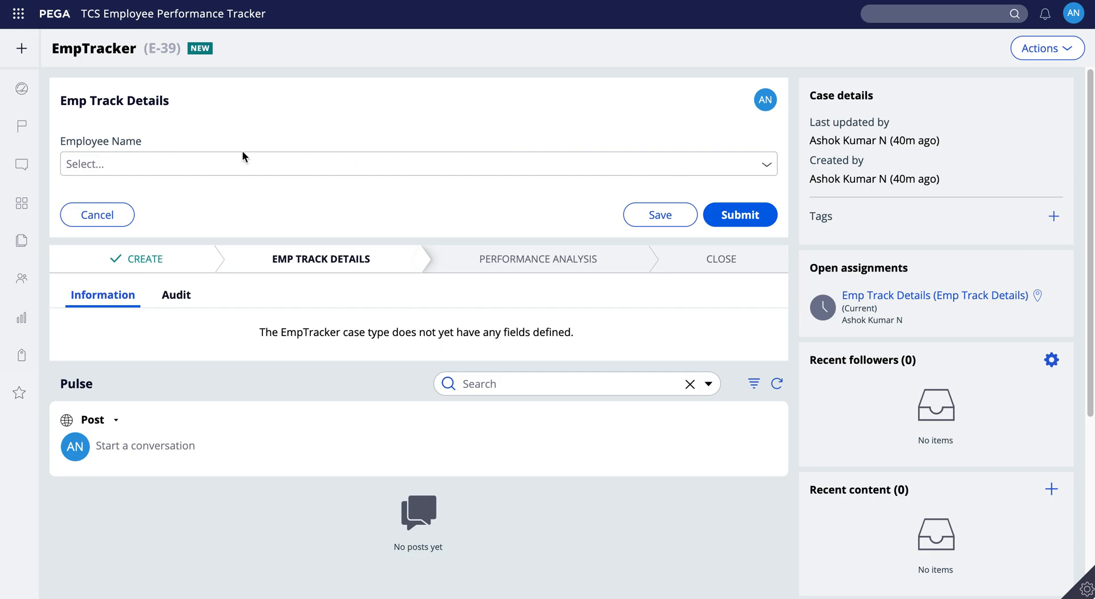
pyautogui.click(418, 163)
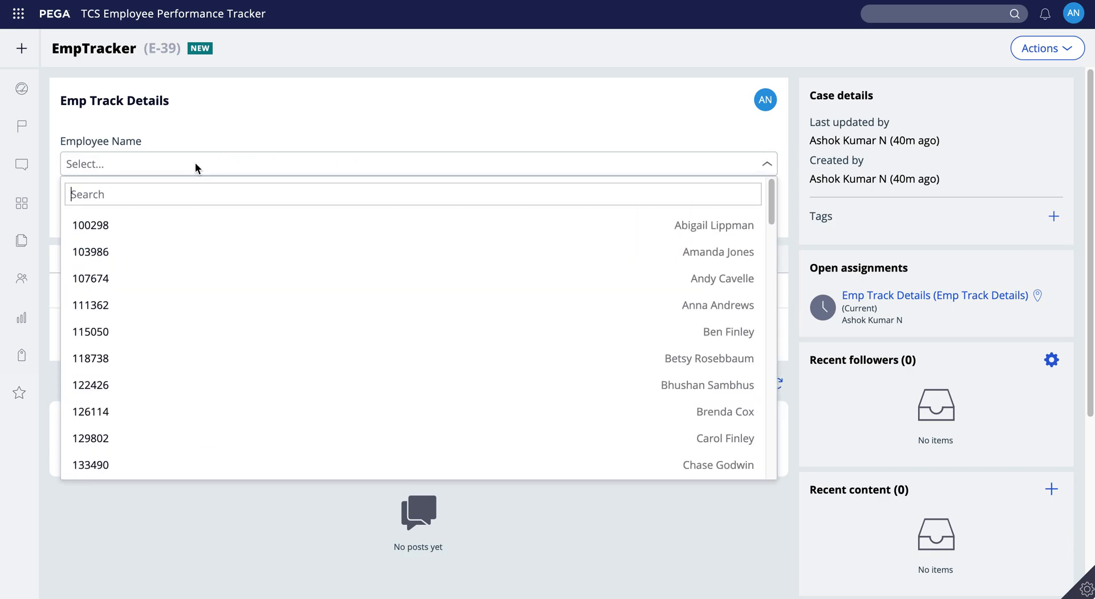
pyautogui.write('au')
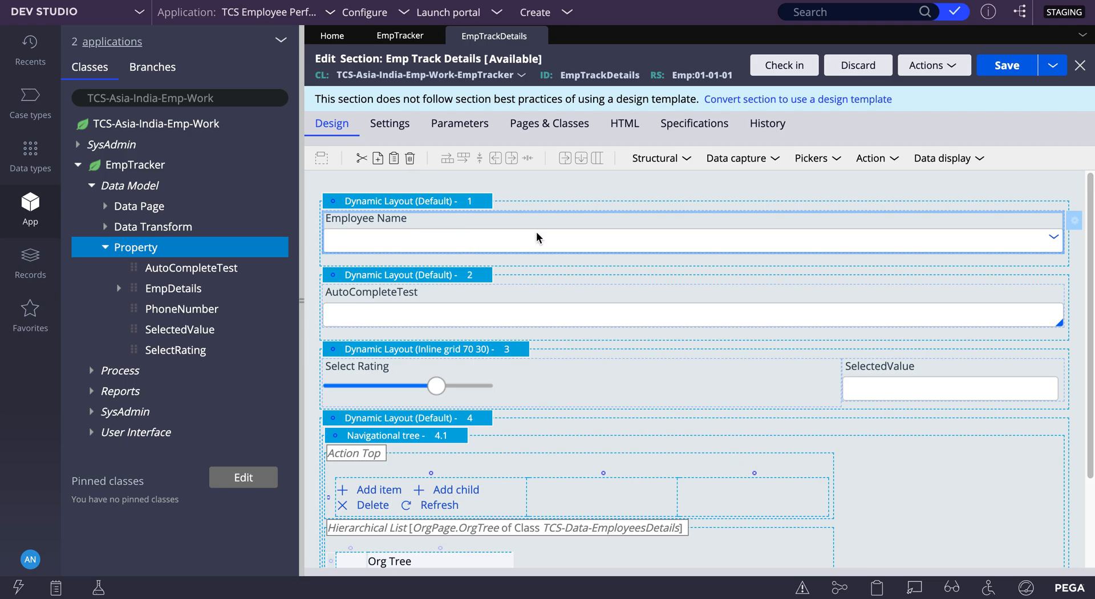
pyautogui.click(813, 158)
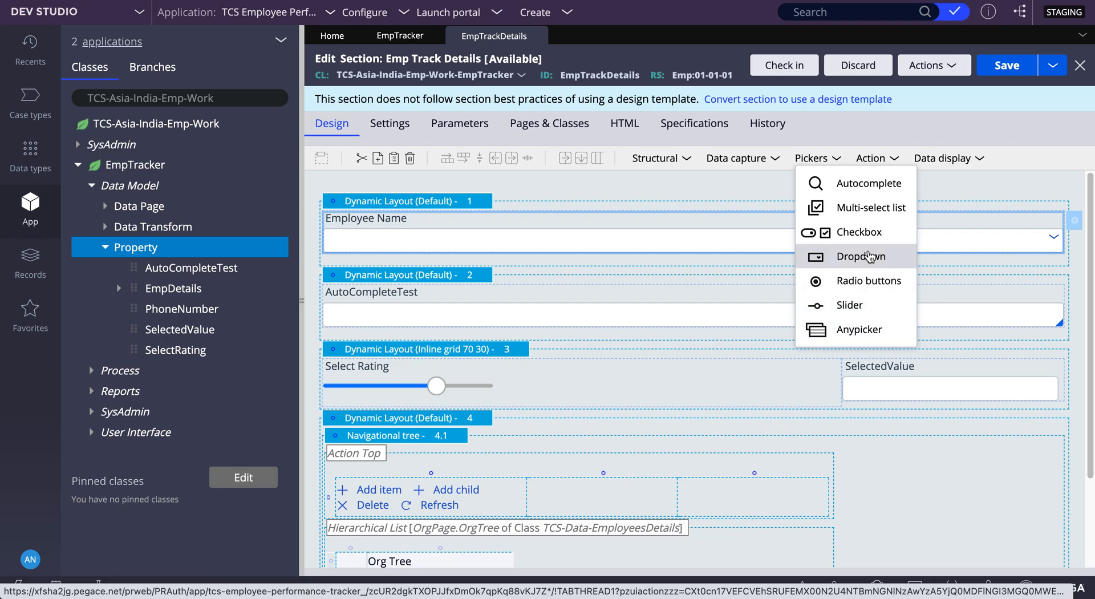
pyautogui.moveTo(869, 232)
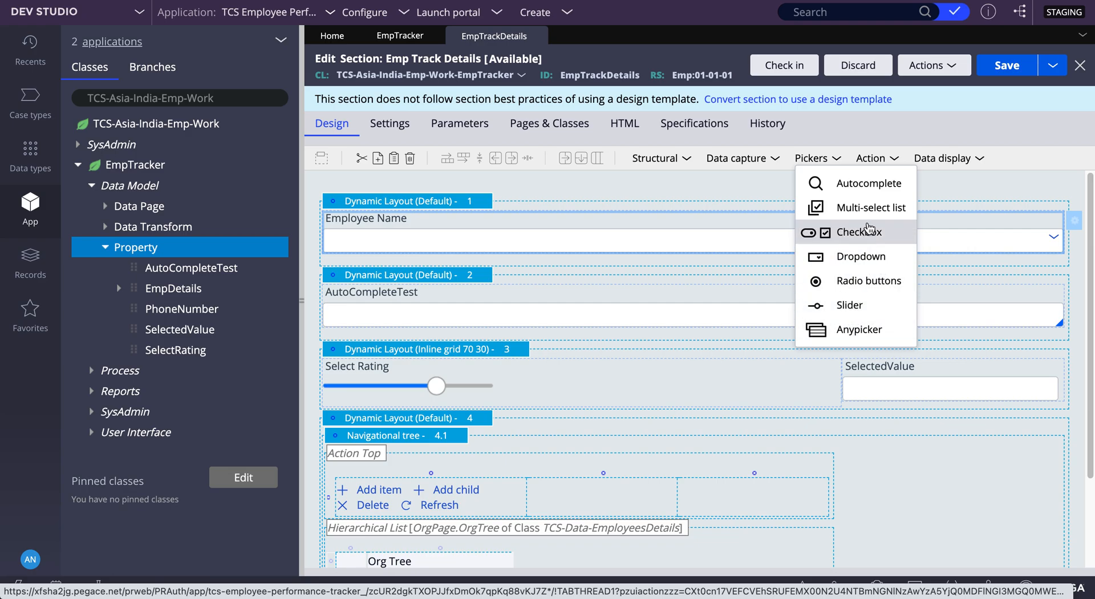
pyautogui.moveTo(869, 183)
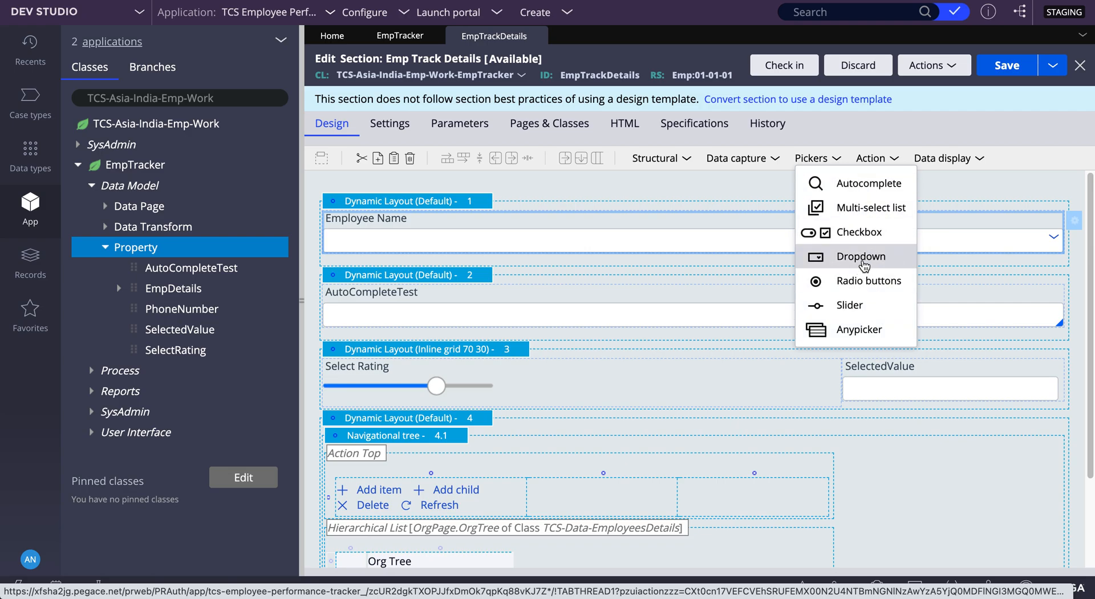
pyautogui.moveTo(860, 328)
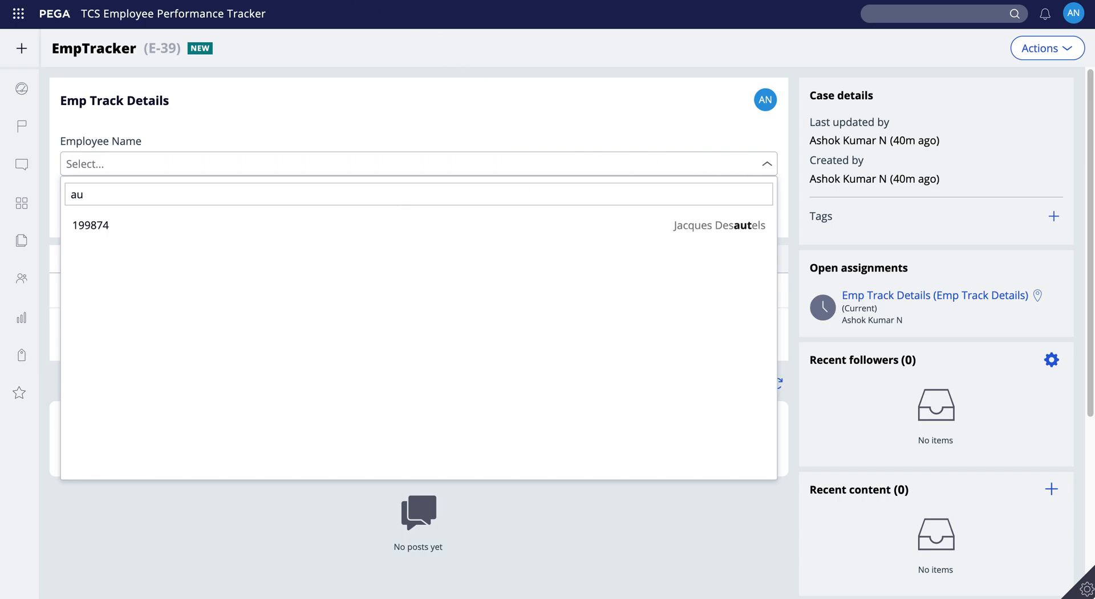
pyautogui.press('Backspace')
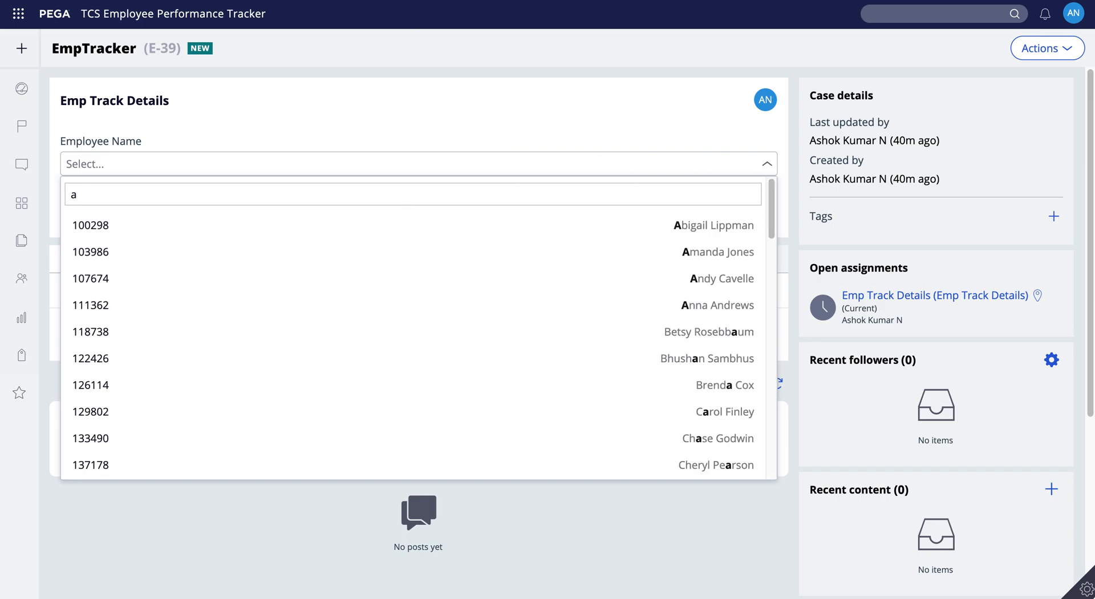
pyautogui.scroll(-3)
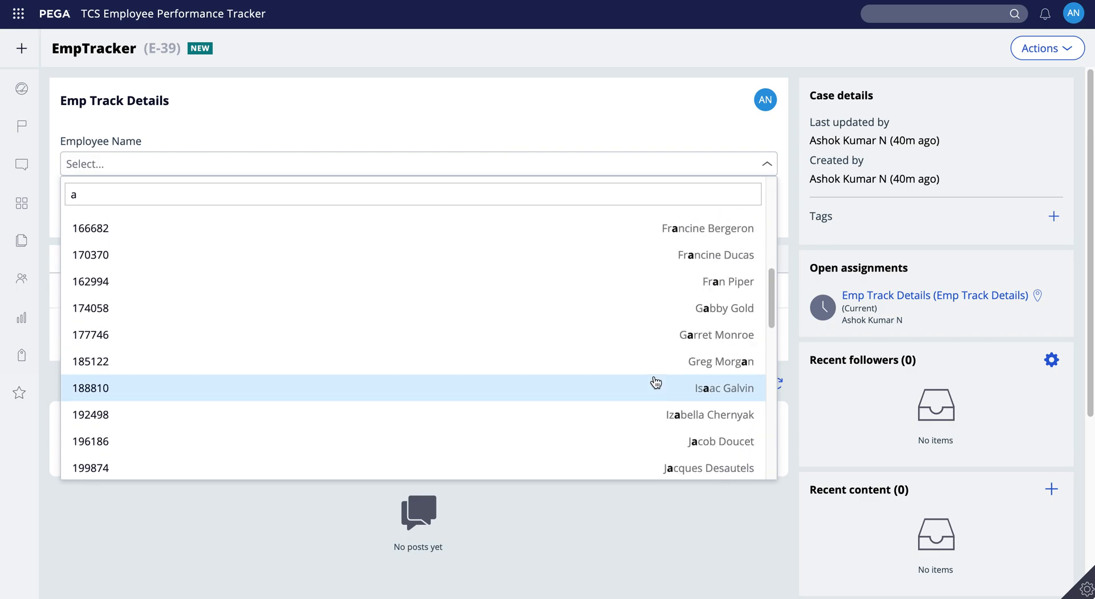
pyautogui.scroll(-3)
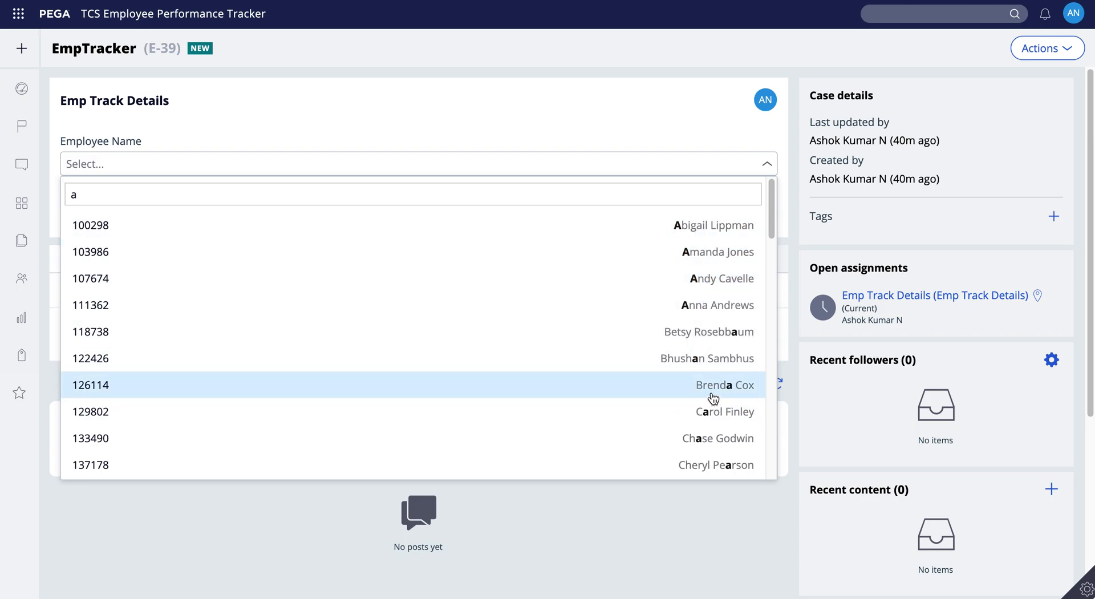
pyautogui.click(714, 385)
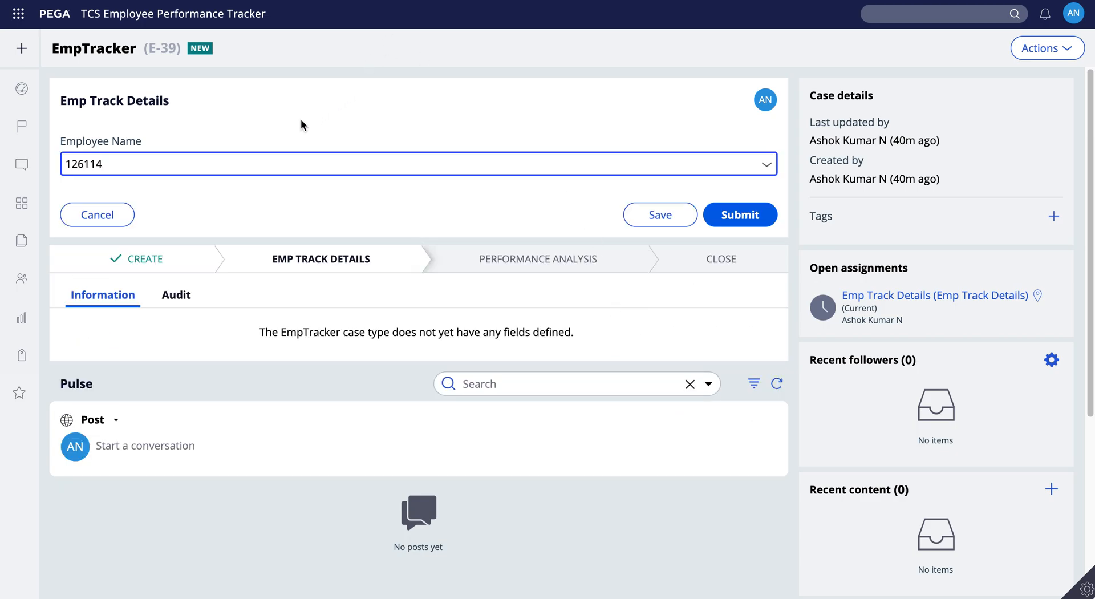
pyautogui.click(764, 163)
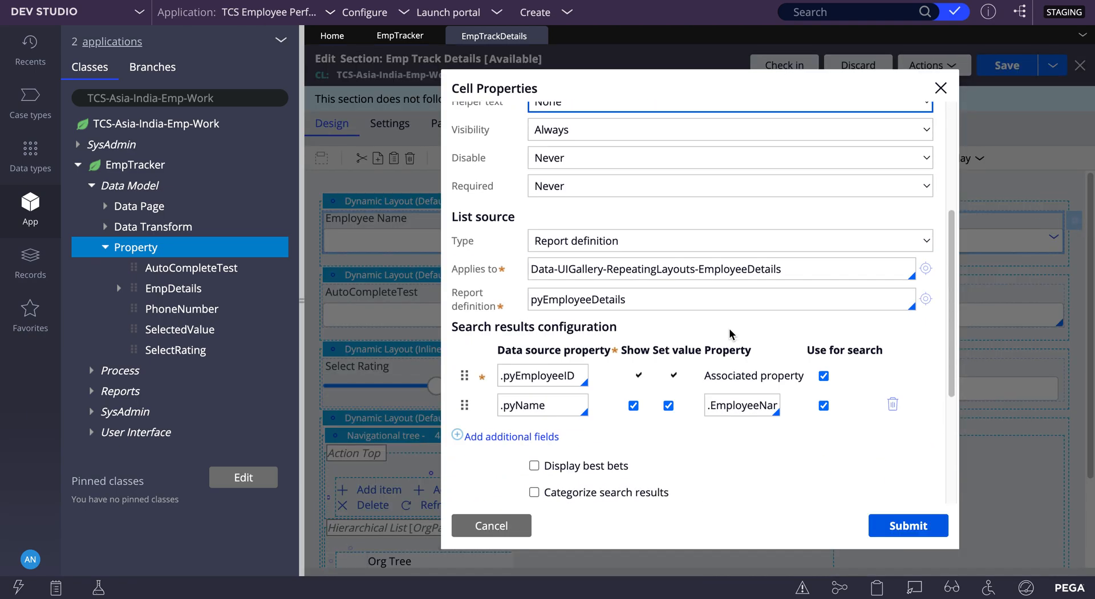
# - Change the first result row's source from pyEmployeeID to .pyName and delete the duplicate row
pyautogui.scroll(-3)
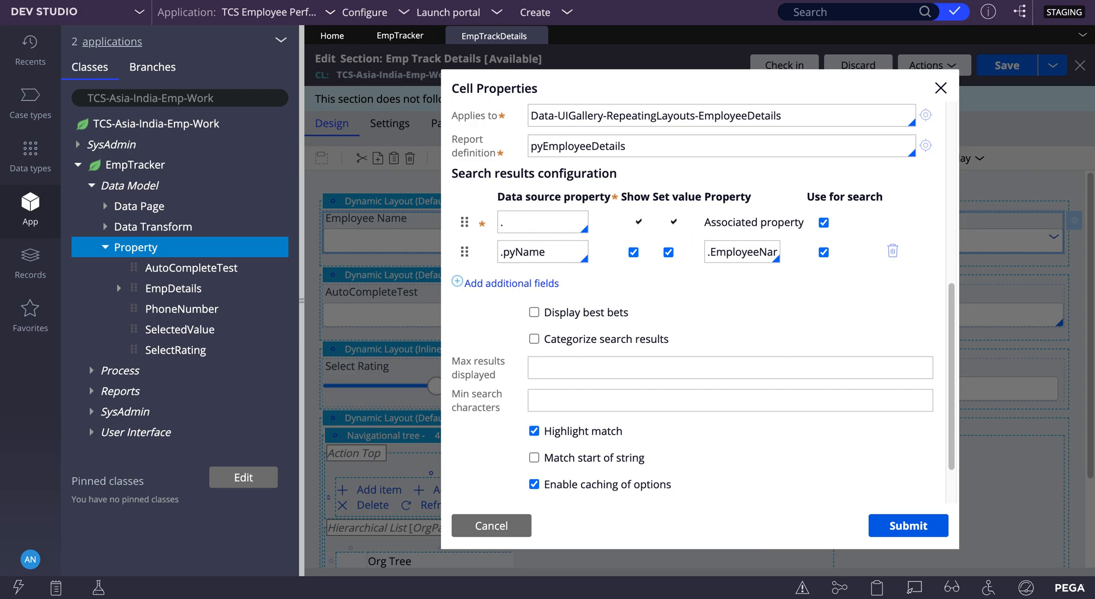
pyautogui.click(542, 221)
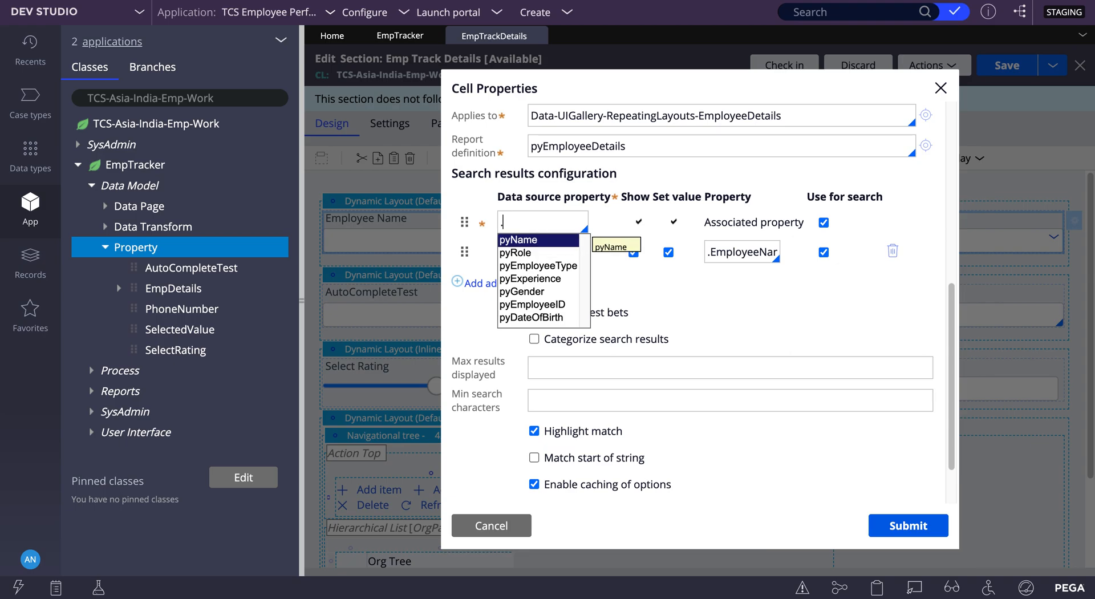
pyautogui.click(517, 239)
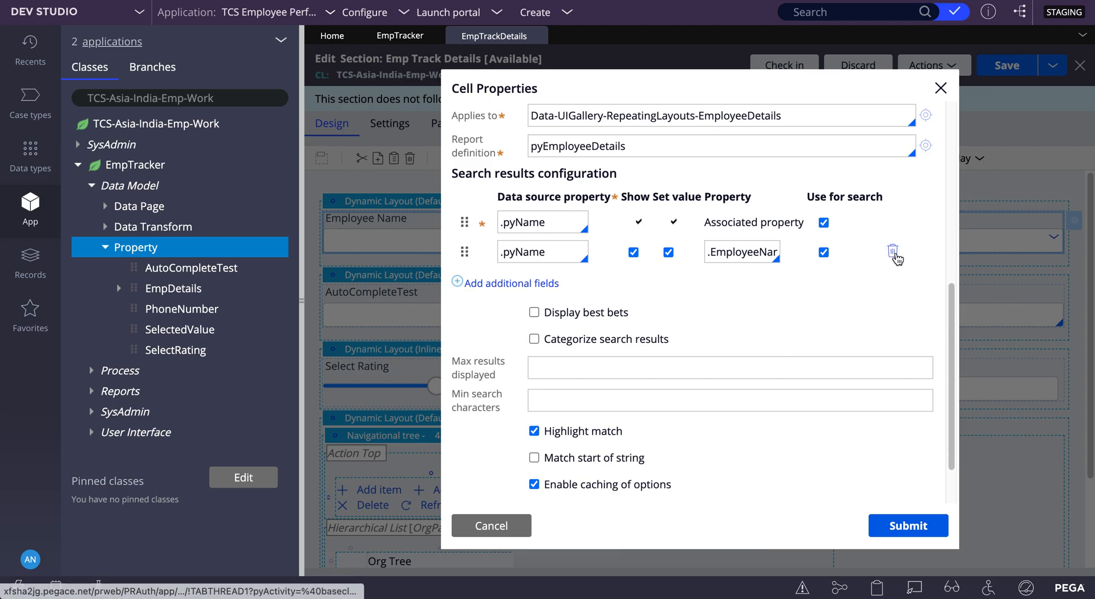
pyautogui.click(895, 252)
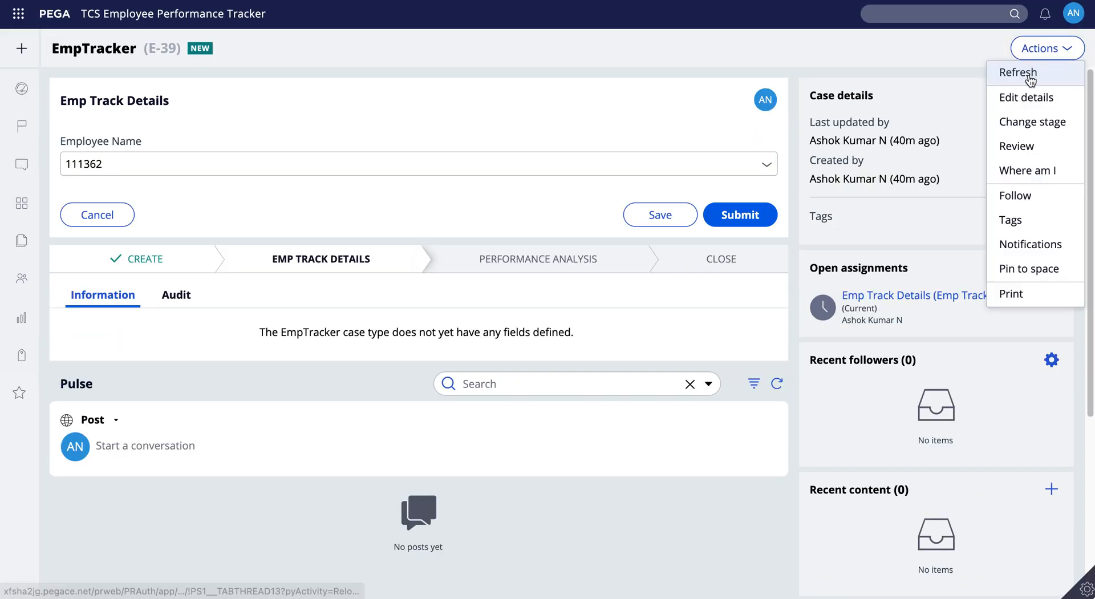
# - Refresh the case and open the Employee Name dropdown to see names without IDs
pyautogui.click(1018, 73)
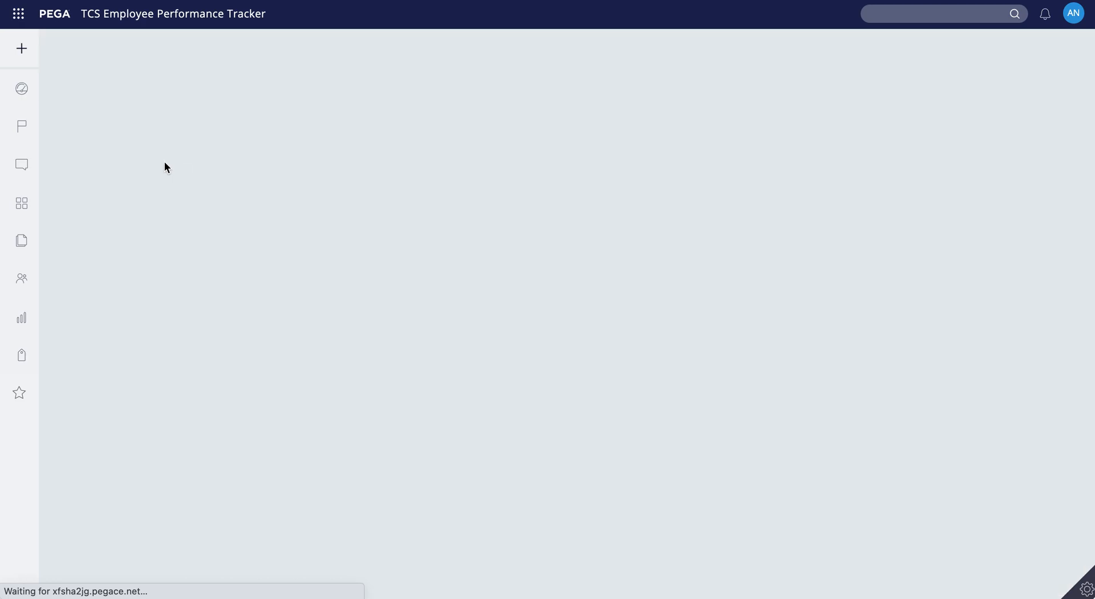
pyautogui.click(416, 163)
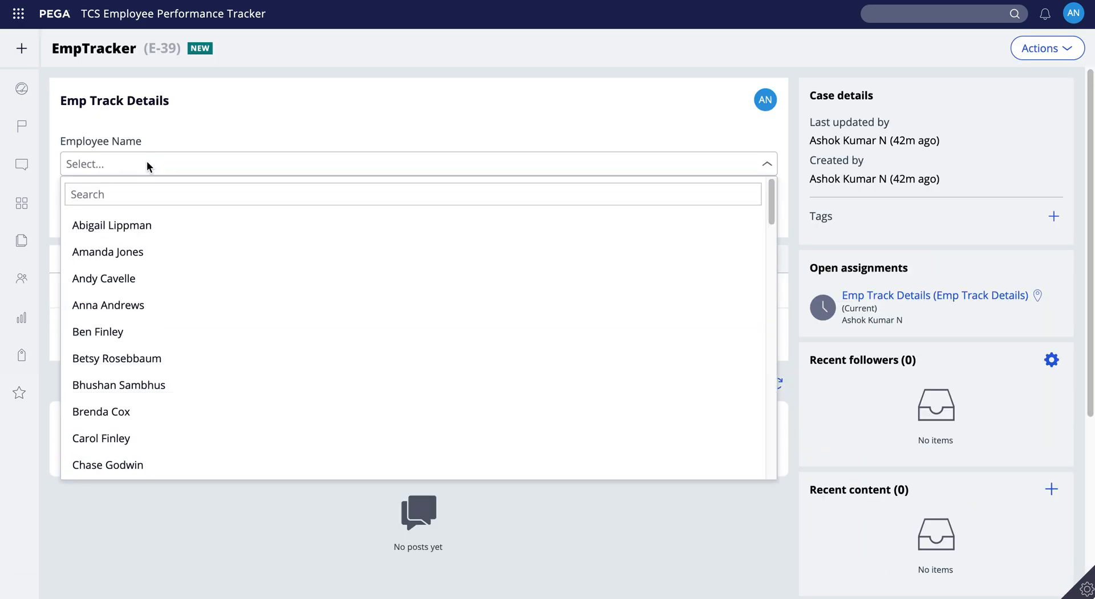
pyautogui.click(103, 278)
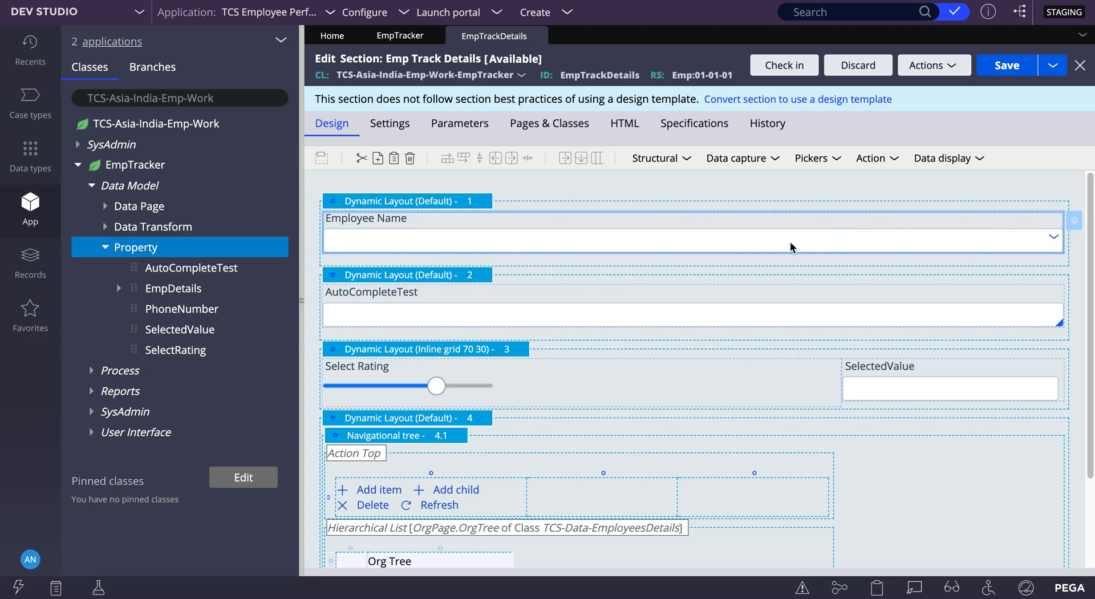
pyautogui.moveTo(1077, 228)
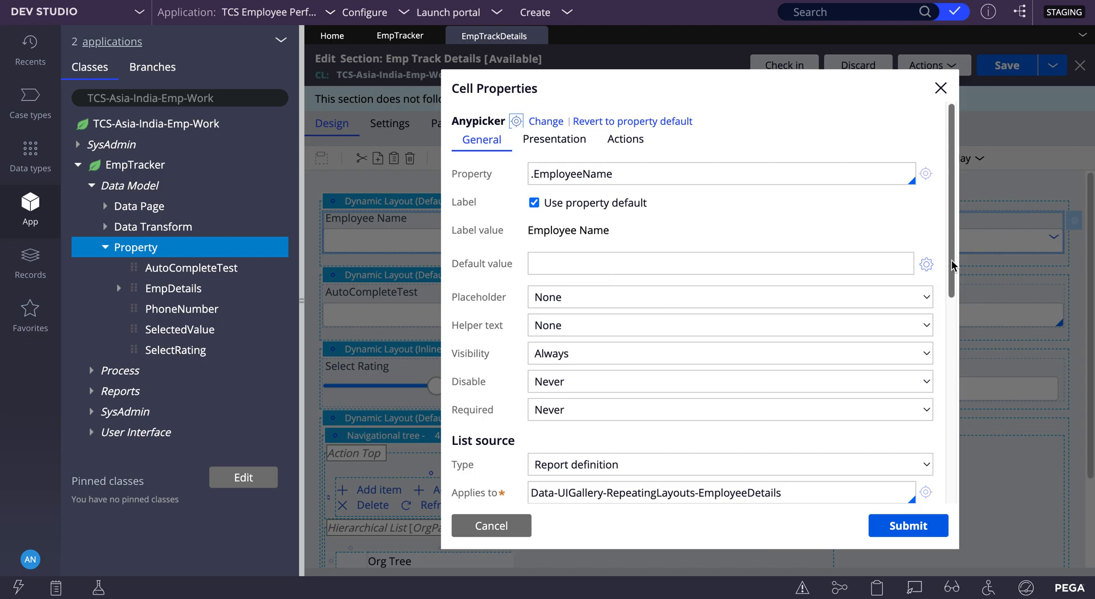
# - Add .pyEmployeeType and .pyExperience result fields and submit the picker configuration
pyautogui.scroll(-3)
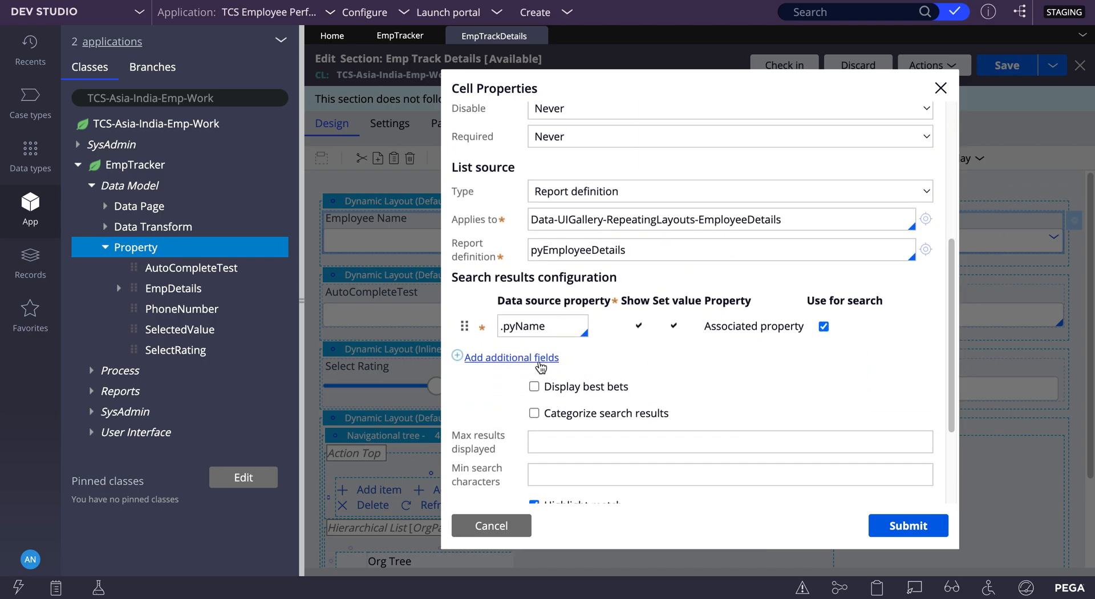
pyautogui.click(512, 356)
pyautogui.write('.')
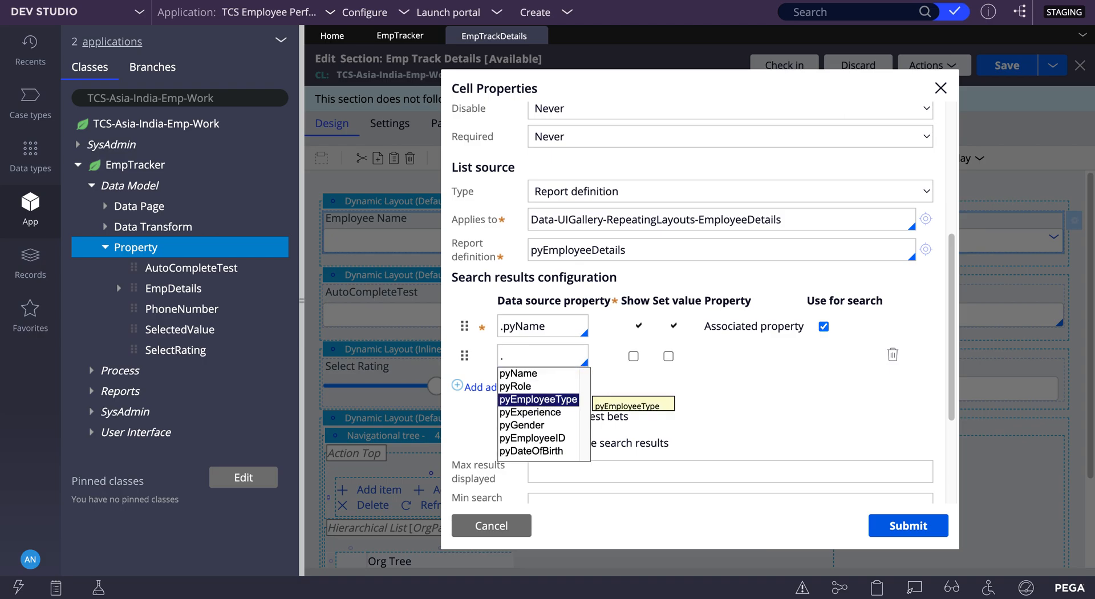
pyautogui.click(536, 399)
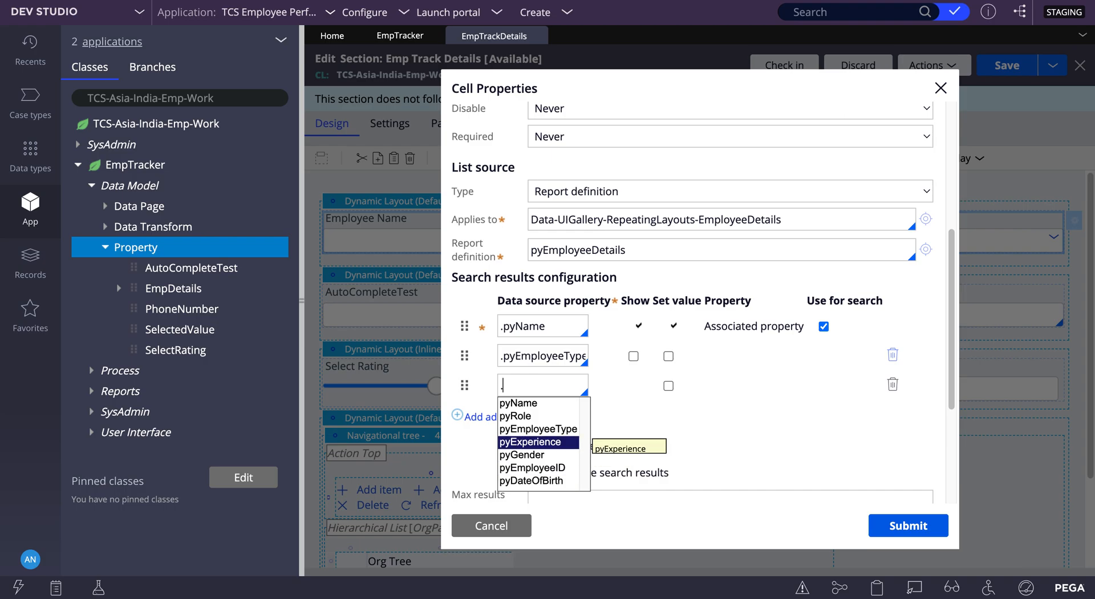
pyautogui.click(531, 443)
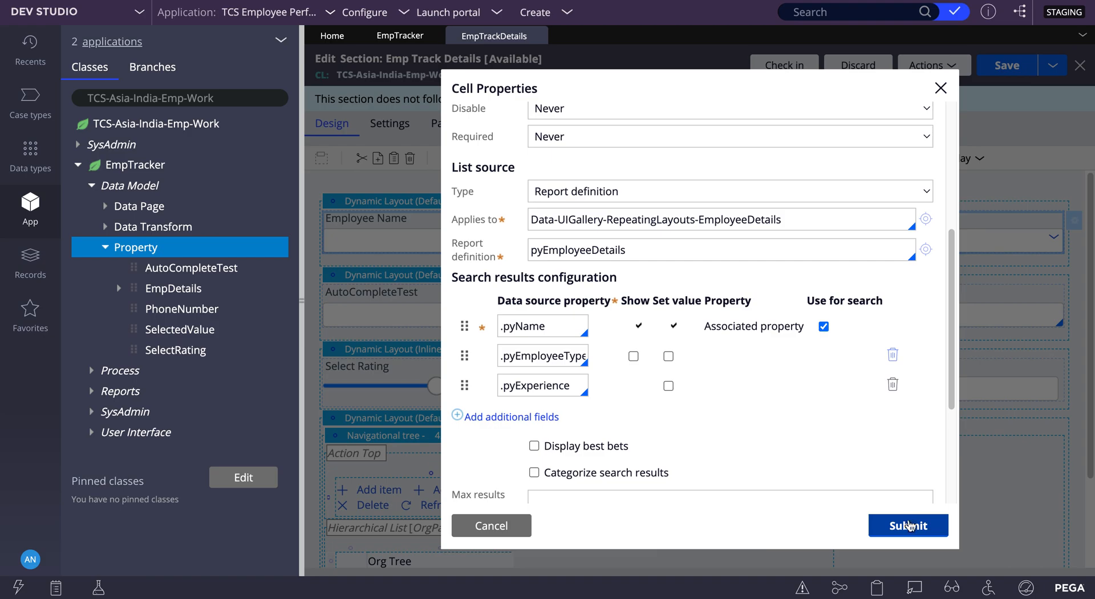
pyautogui.click(908, 525)
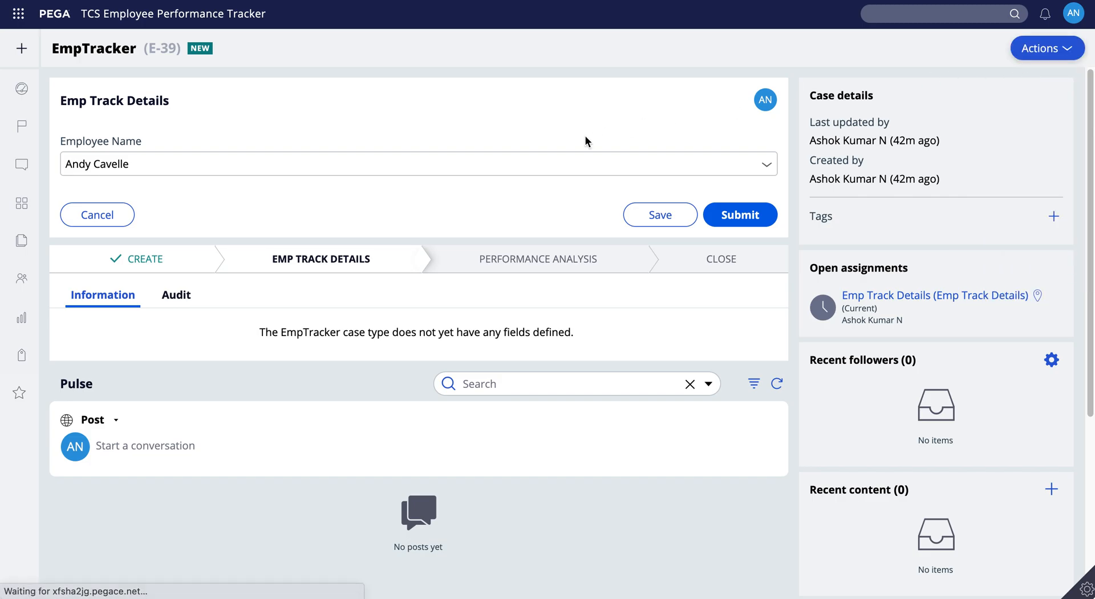
# - Reload the EmpTracker case and return to the Employee Name picker's result columns
pyautogui.click(417, 163)
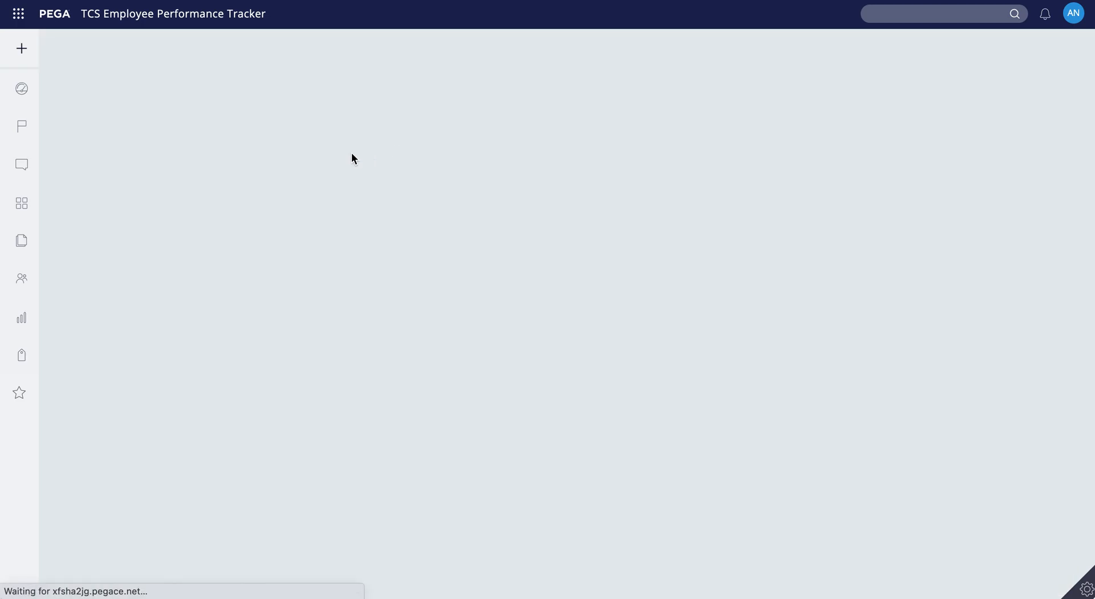
pyautogui.click(414, 164)
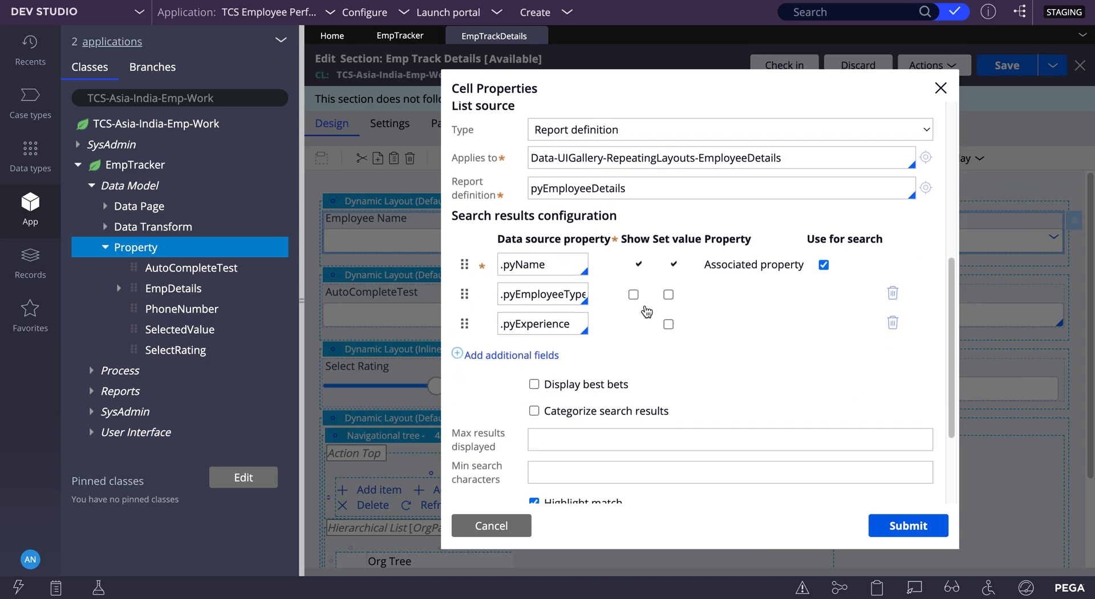
# - Show and search .pyEmployeeType, set value from .pyExperience, and submit the picker settings
pyautogui.click(633, 293)
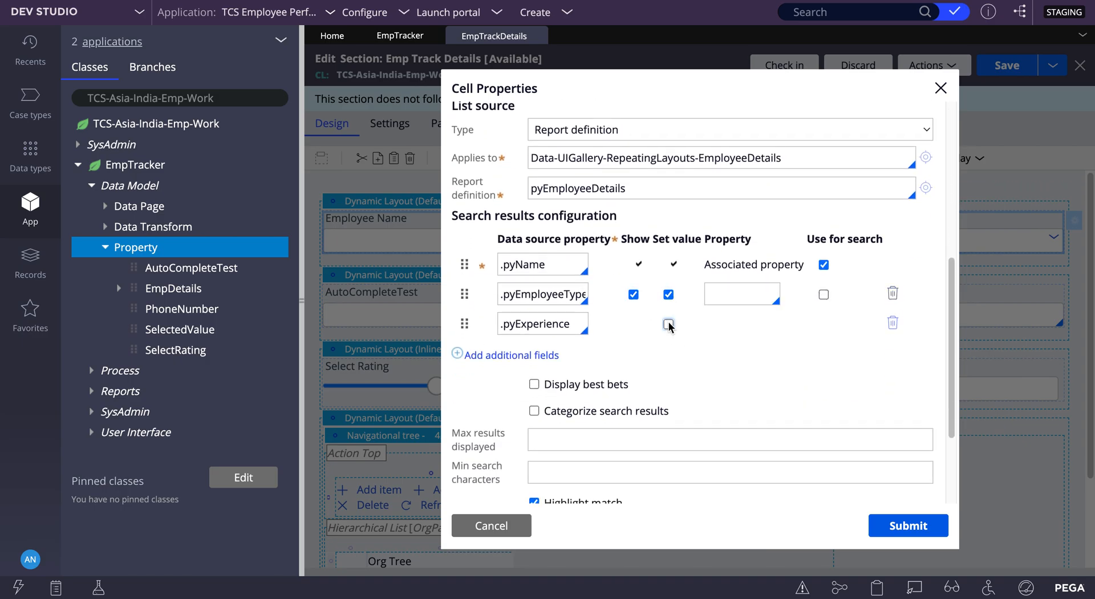
pyautogui.click(668, 325)
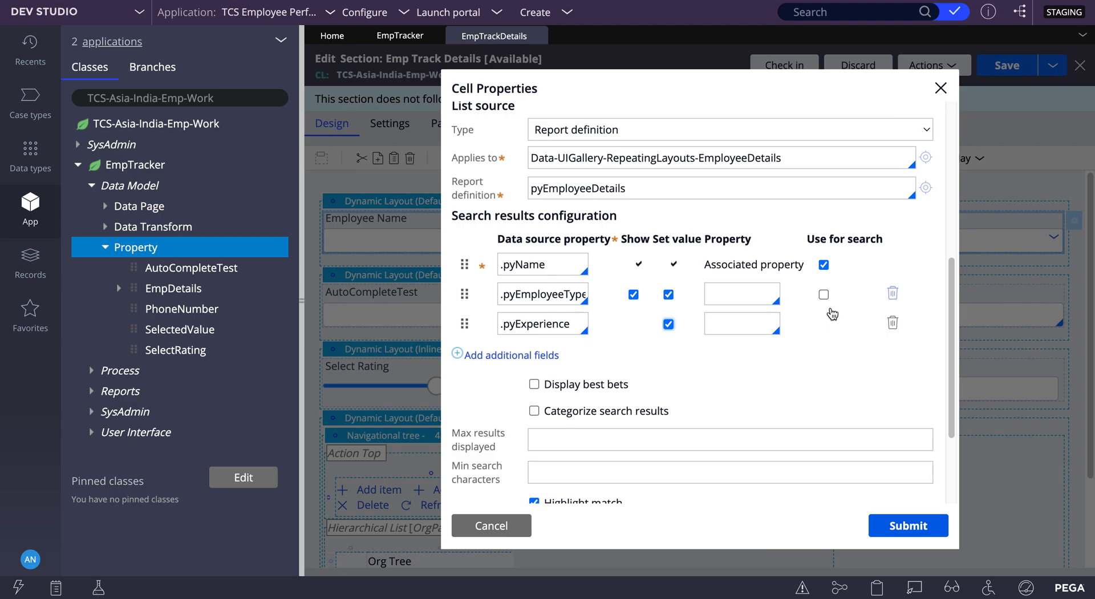
pyautogui.click(823, 294)
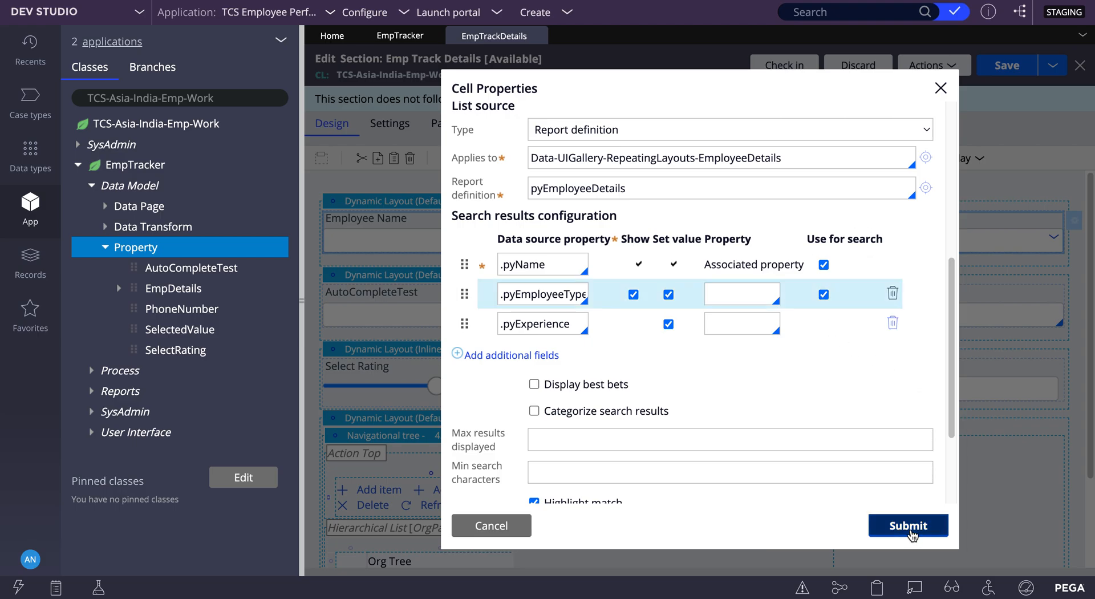
pyautogui.click(908, 524)
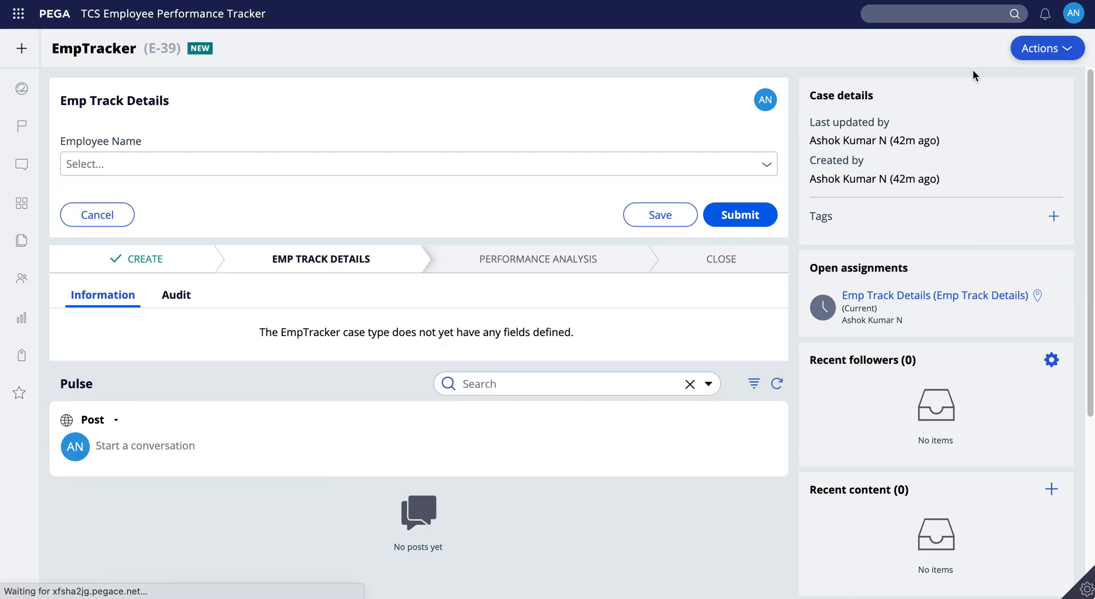
# - Open the Employee Name dropdown to review names with their Full Time/Part Time type
pyautogui.click(417, 163)
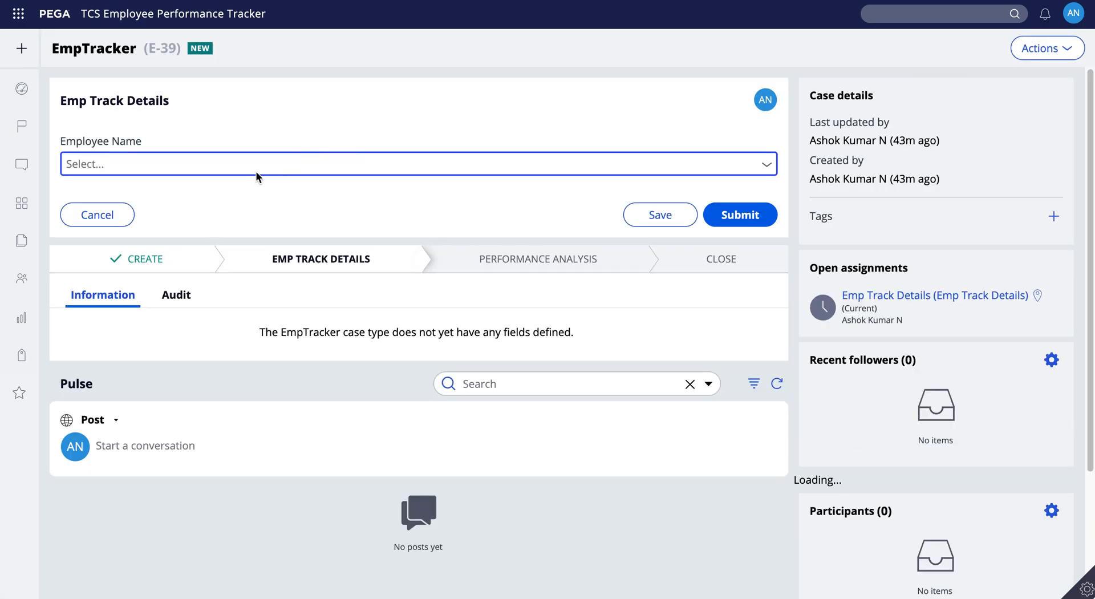
pyautogui.click(418, 163)
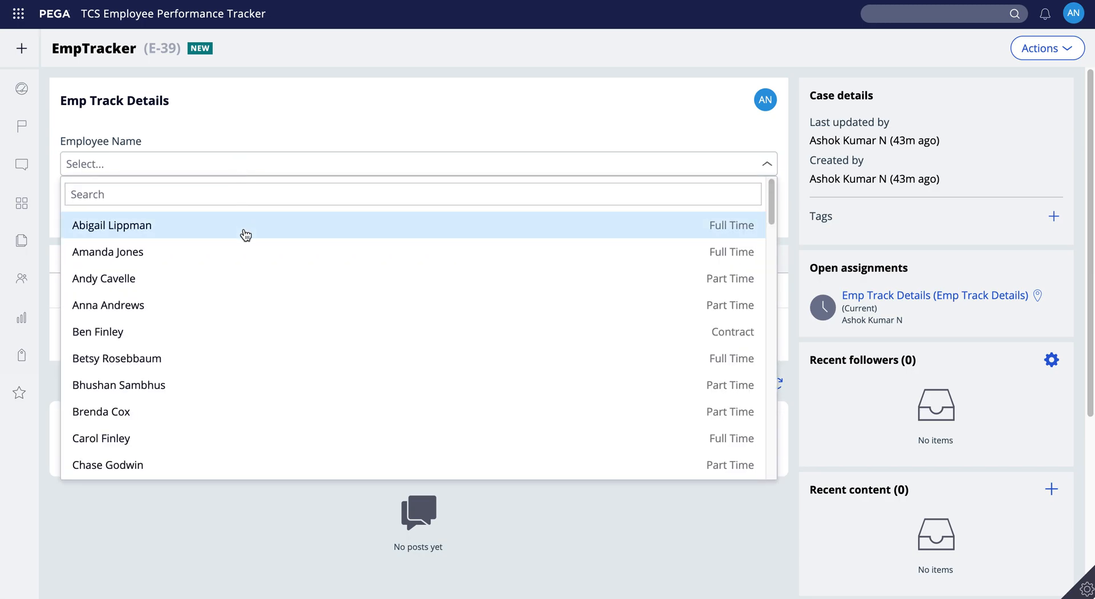
pyautogui.moveTo(353, 278)
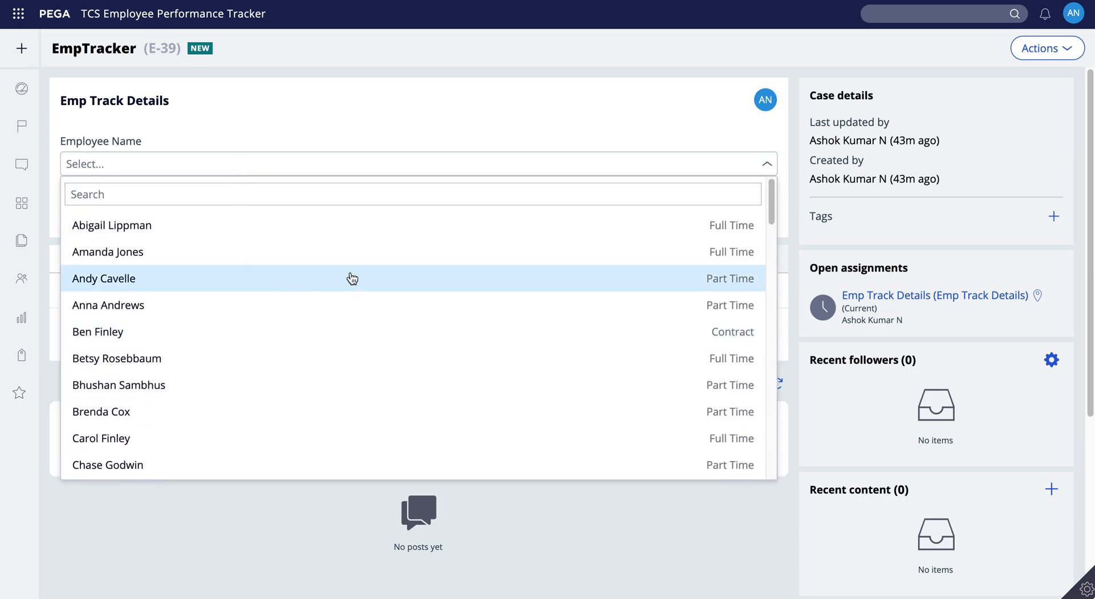
pyautogui.moveTo(734, 240)
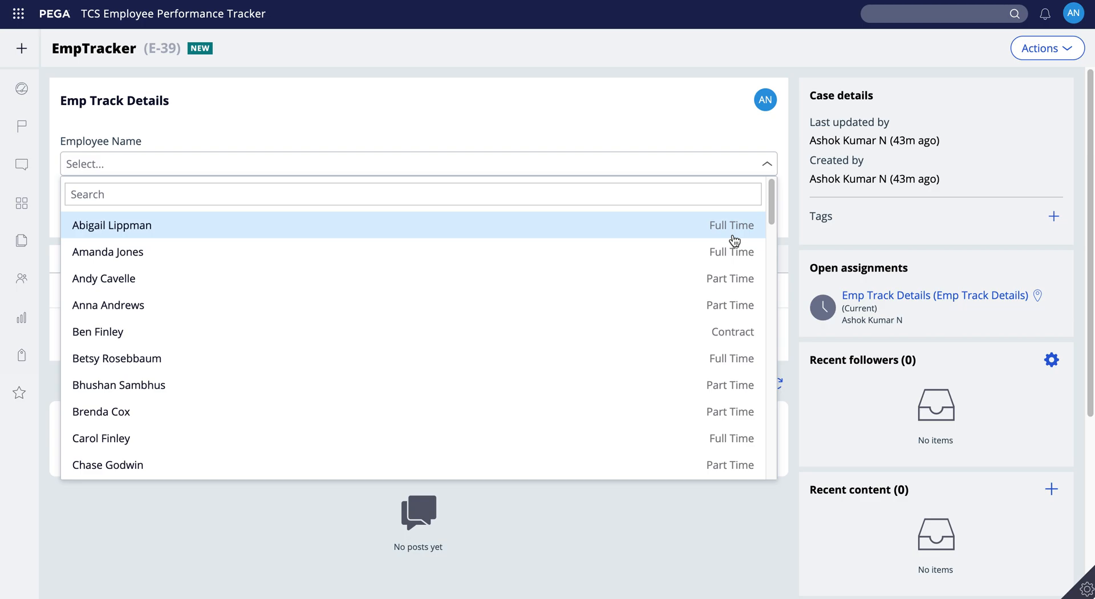
pyautogui.moveTo(738, 304)
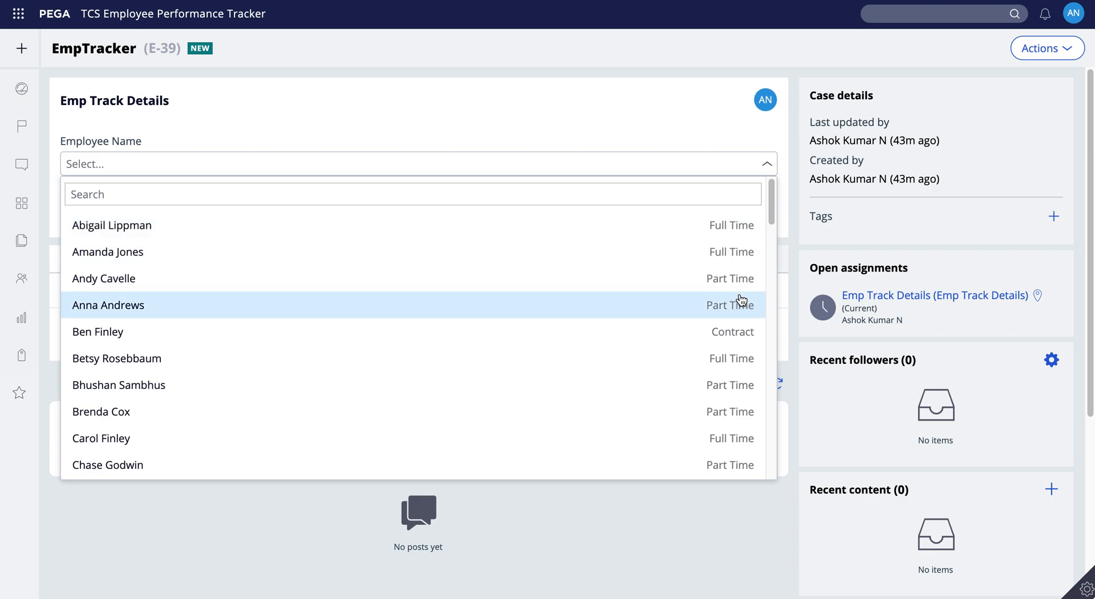
pyautogui.moveTo(534, 315)
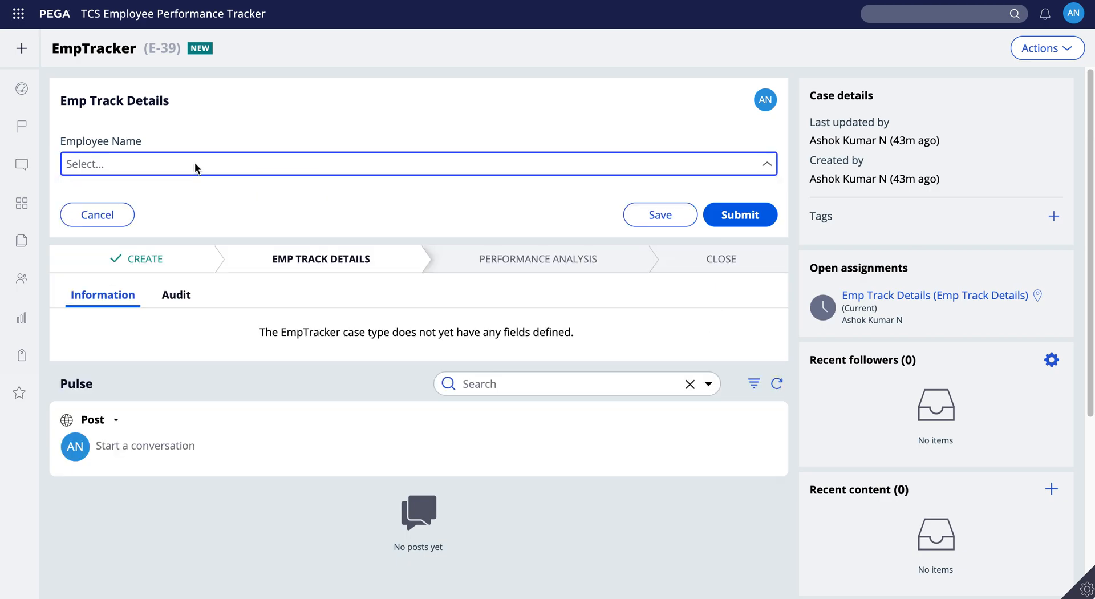
pyautogui.write('F')
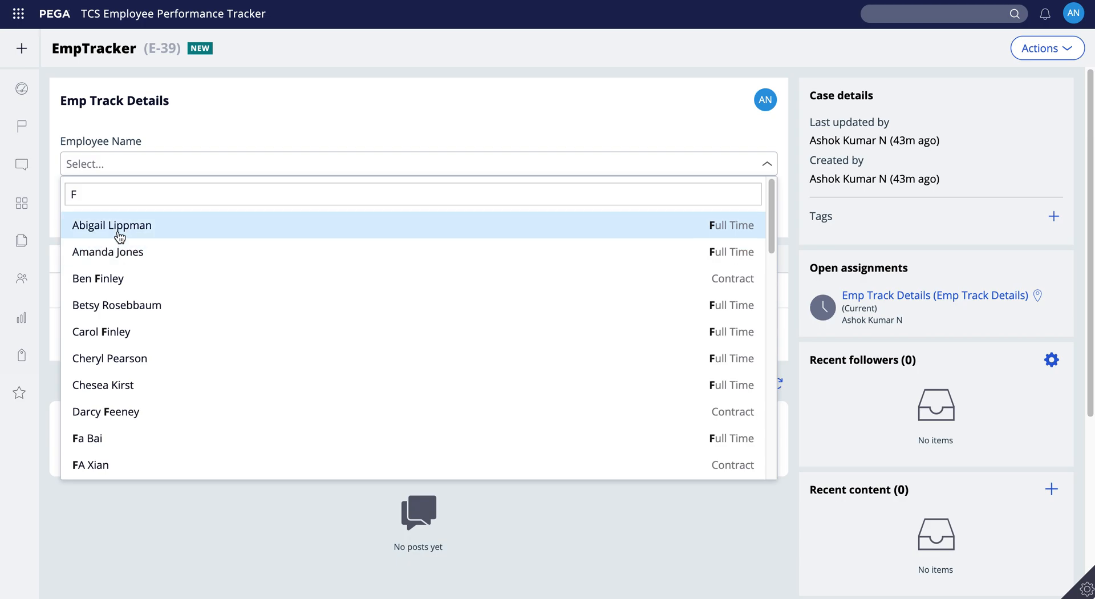
pyautogui.moveTo(98, 277)
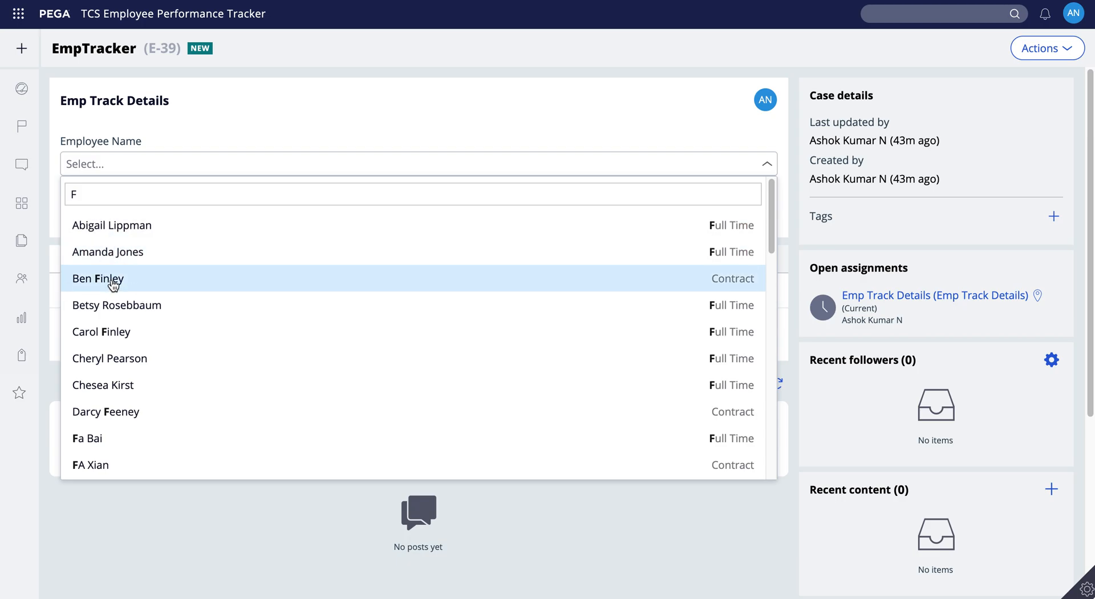
pyautogui.moveTo(121, 306)
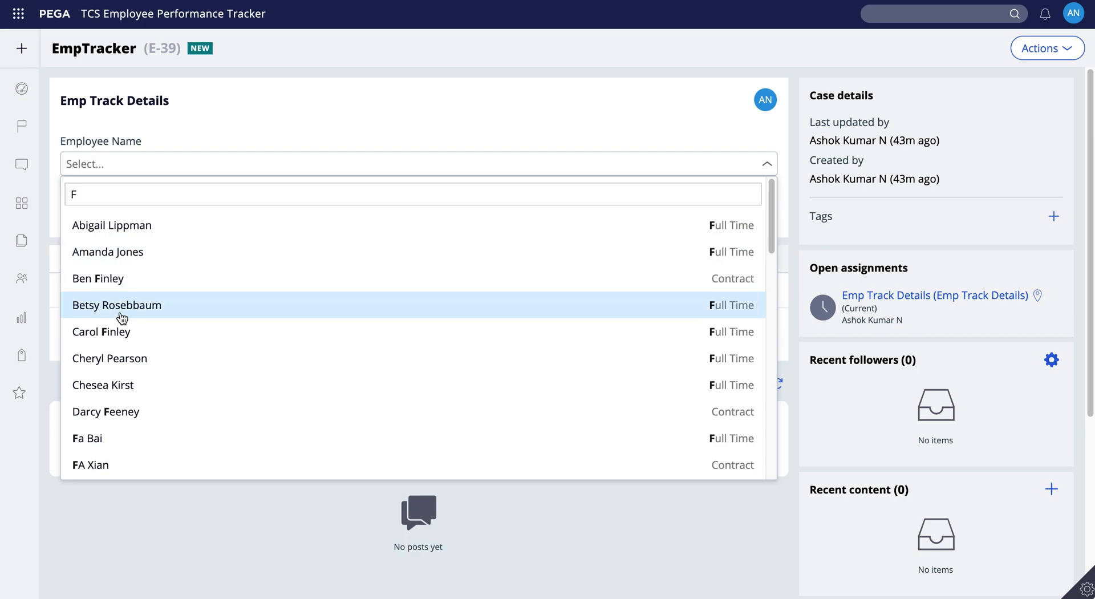
pyautogui.moveTo(744, 316)
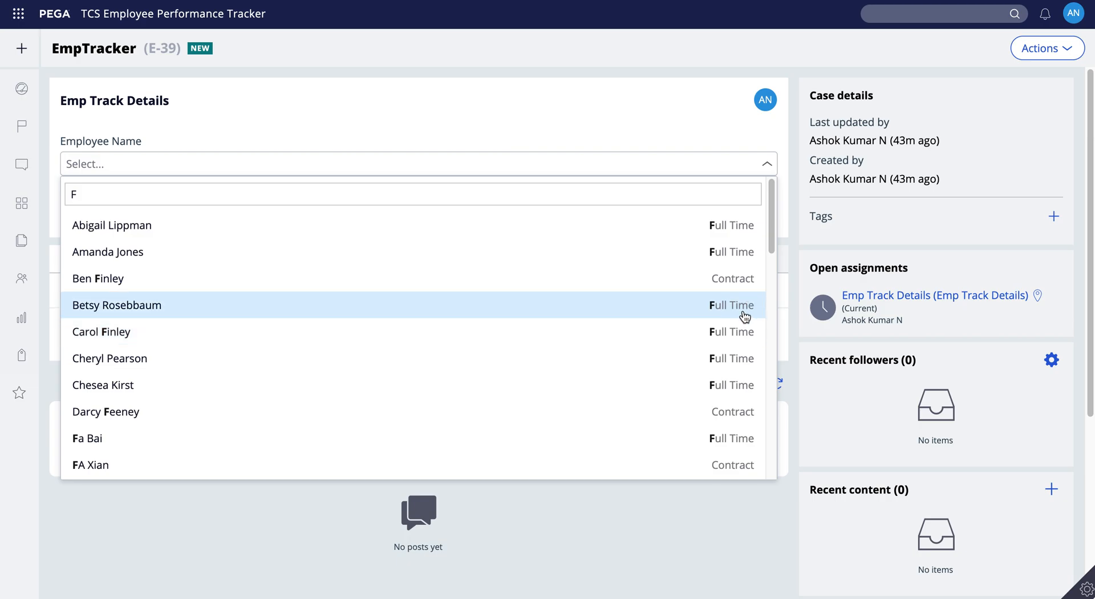
pyautogui.scroll(-3)
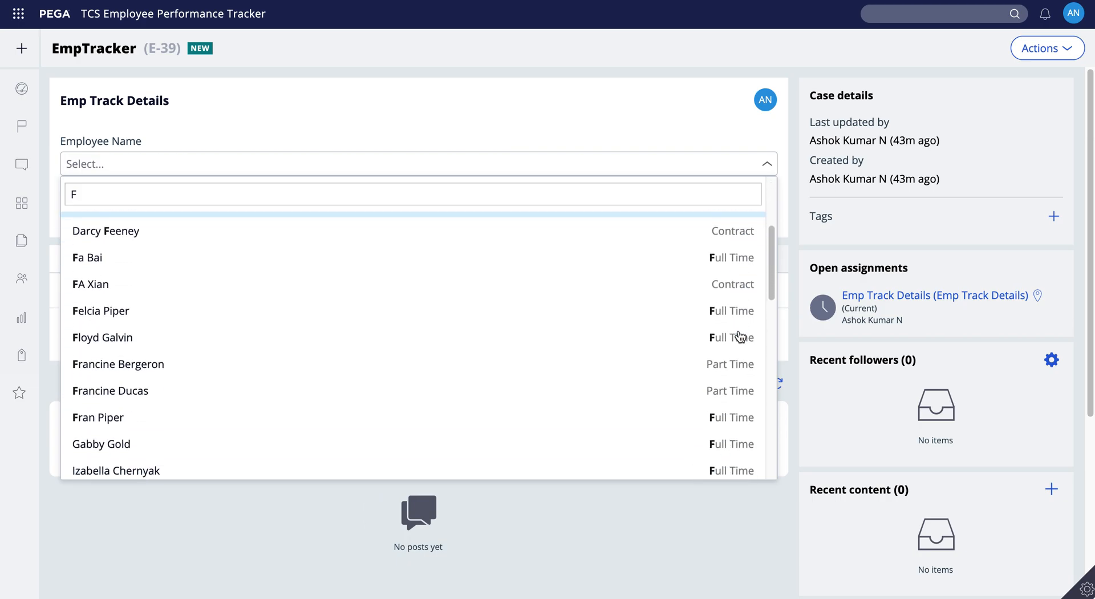
pyautogui.scroll(-3)
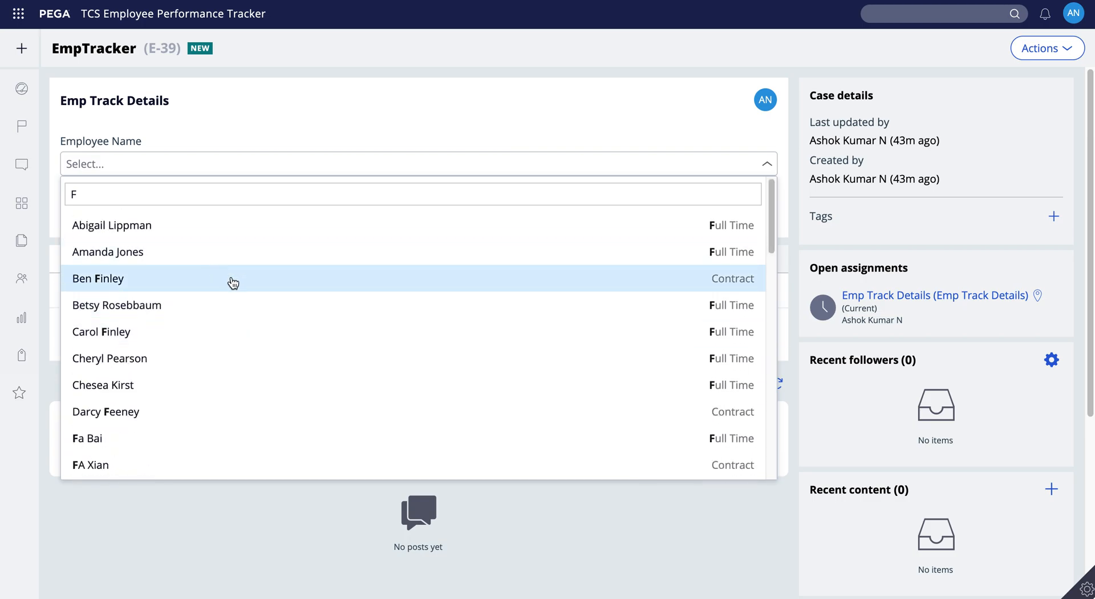
pyautogui.click(98, 278)
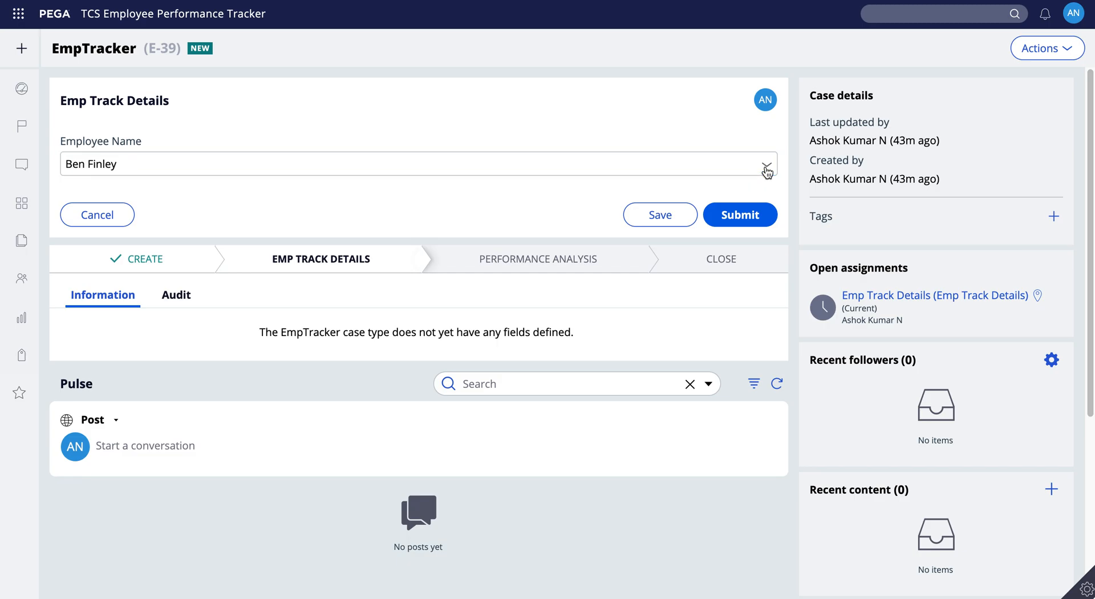
pyautogui.click(766, 163)
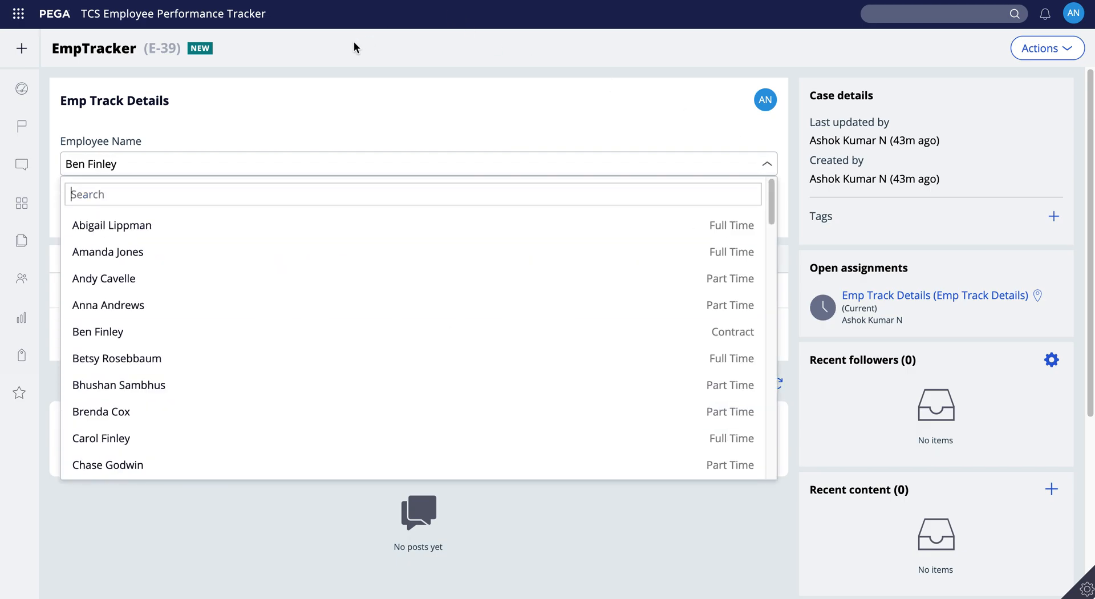
pyautogui.moveTo(273, 95)
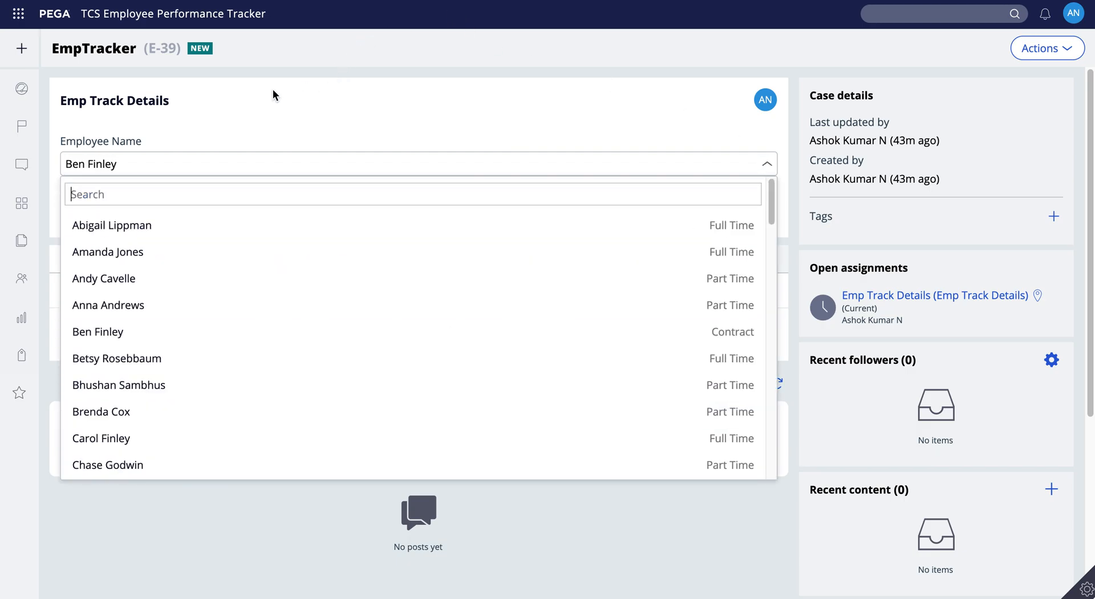